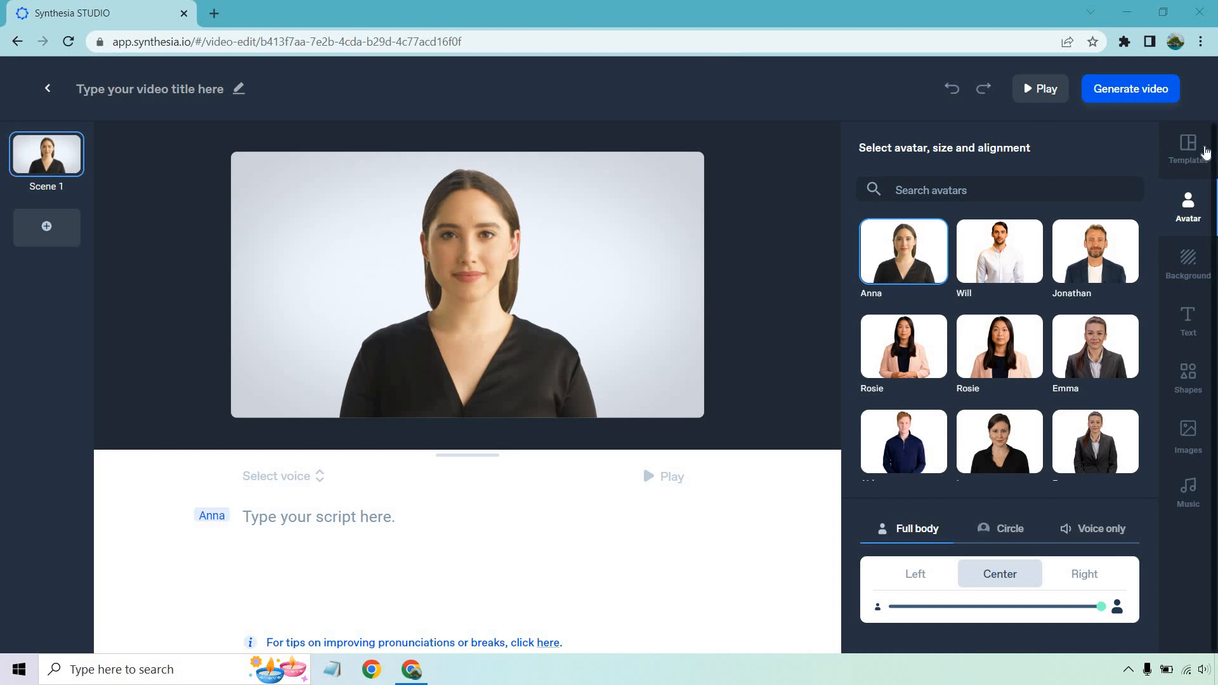
Step: Find the Office setting template in the gallery and add all six of its scenes to the project
click(1187, 148)
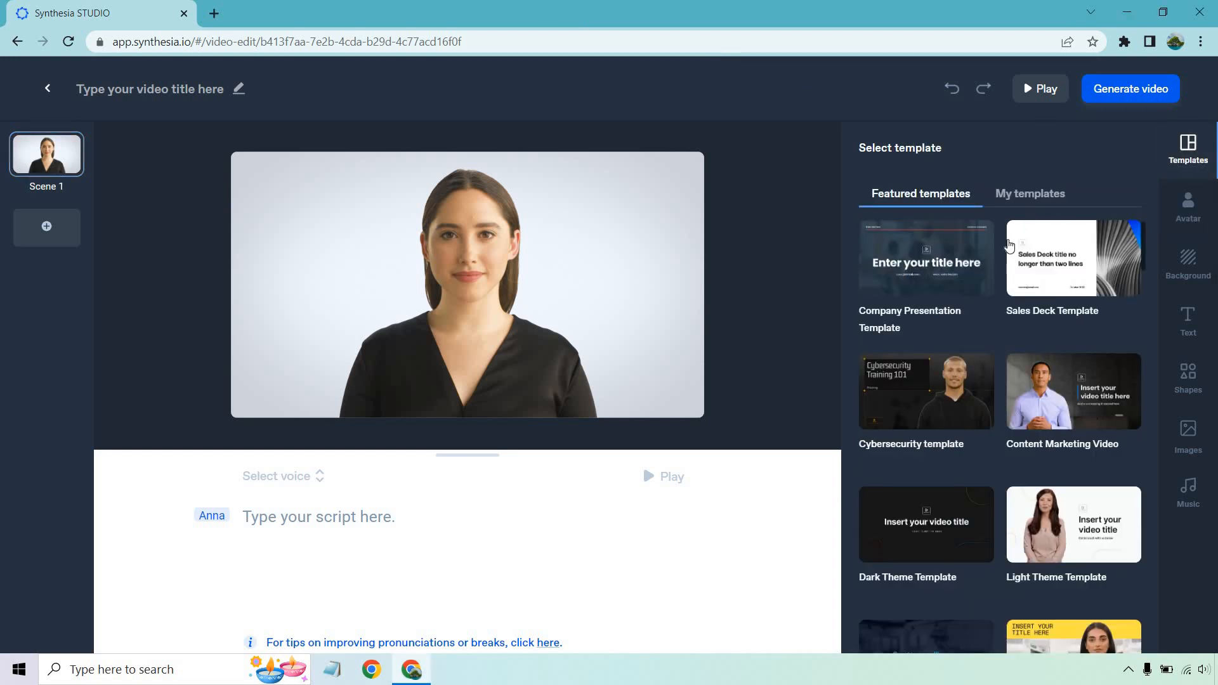
mouse_move(1002, 246)
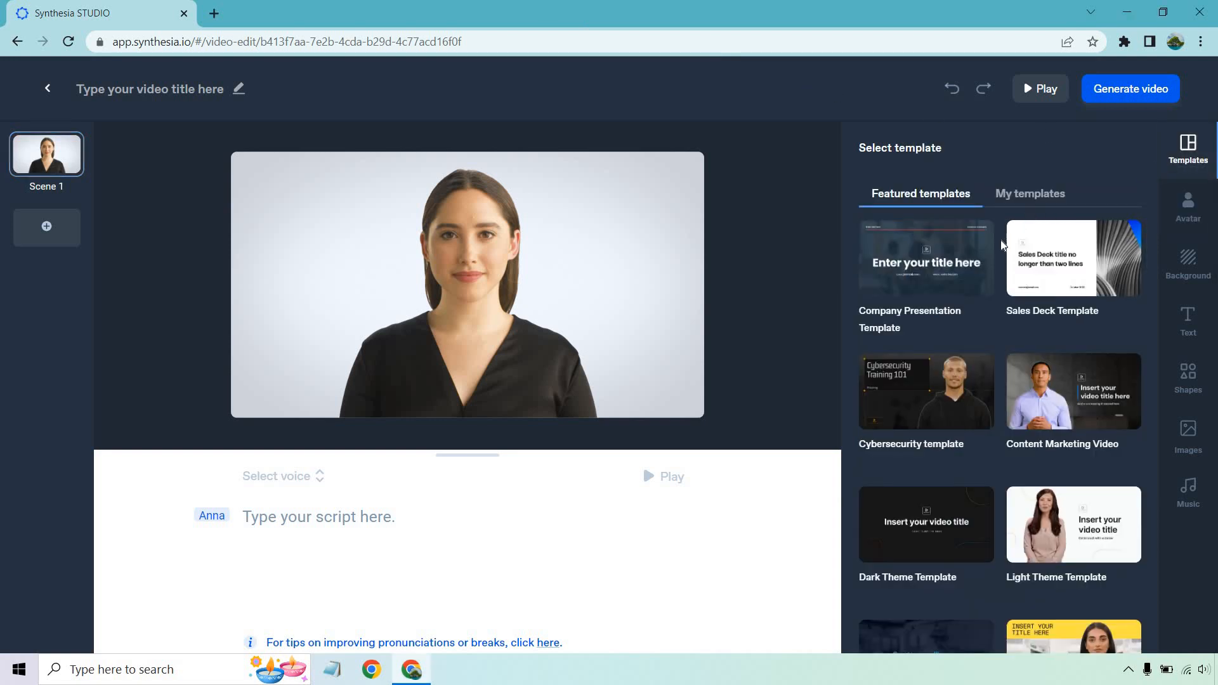
scroll(down, 3)
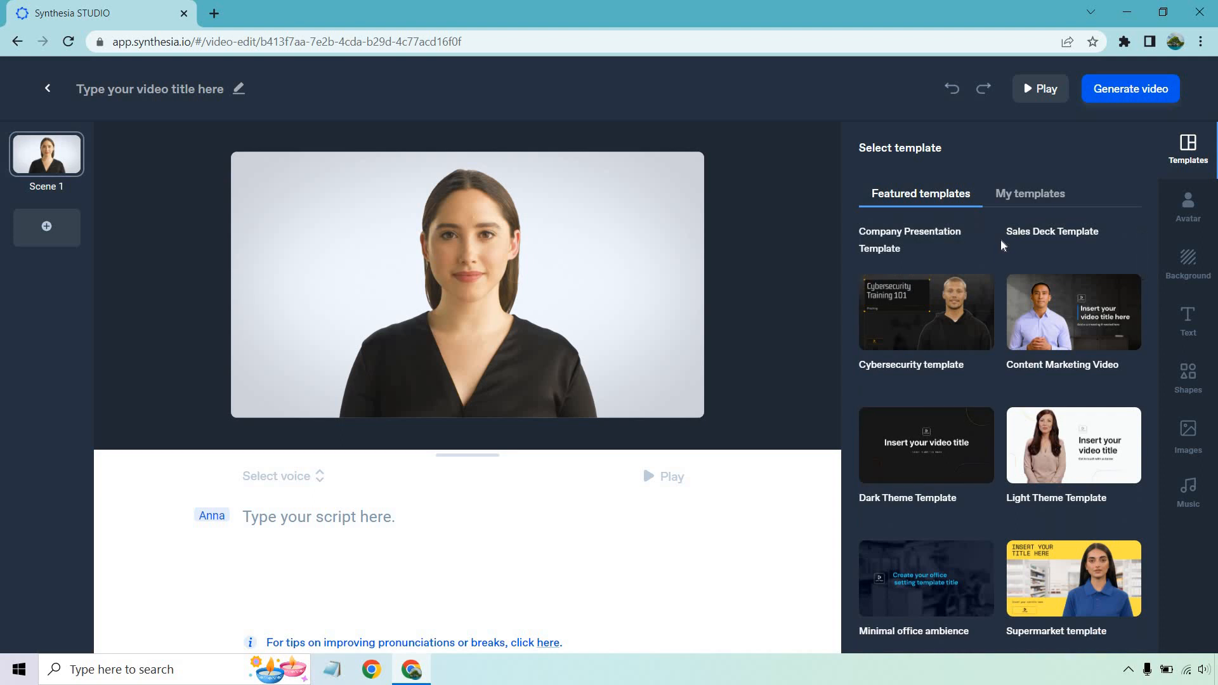
mouse_move(1001, 261)
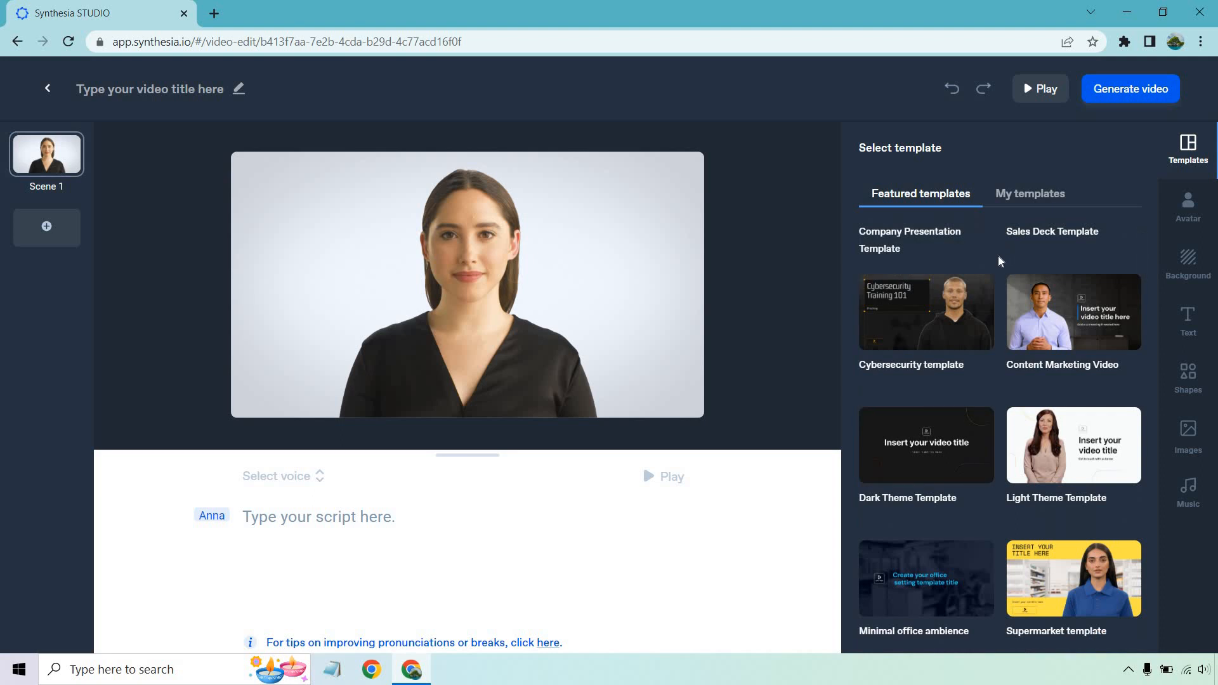
scroll(down, 3)
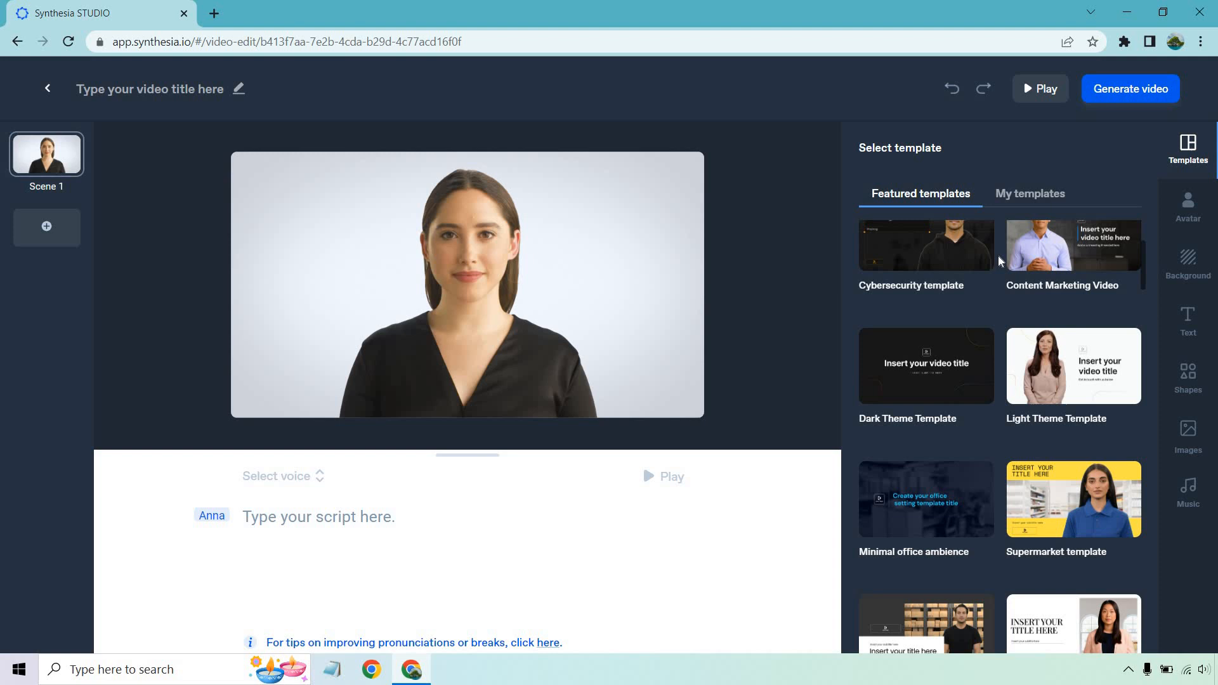
scroll(down, 3)
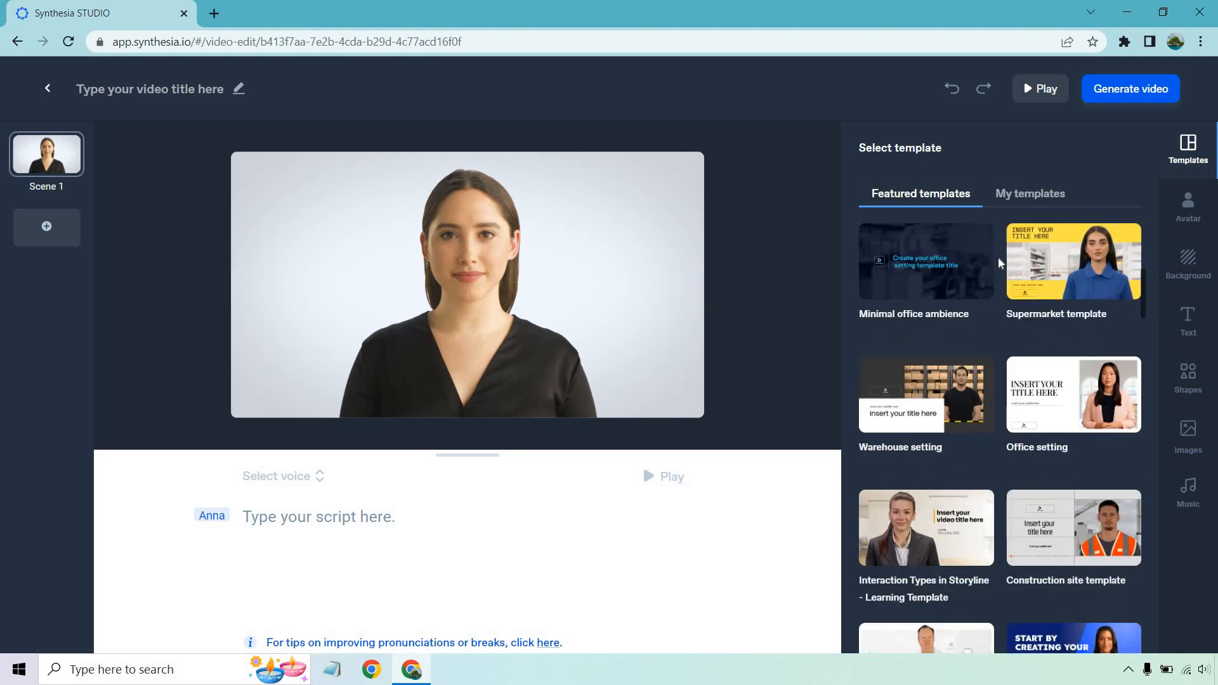
mouse_move(1006, 337)
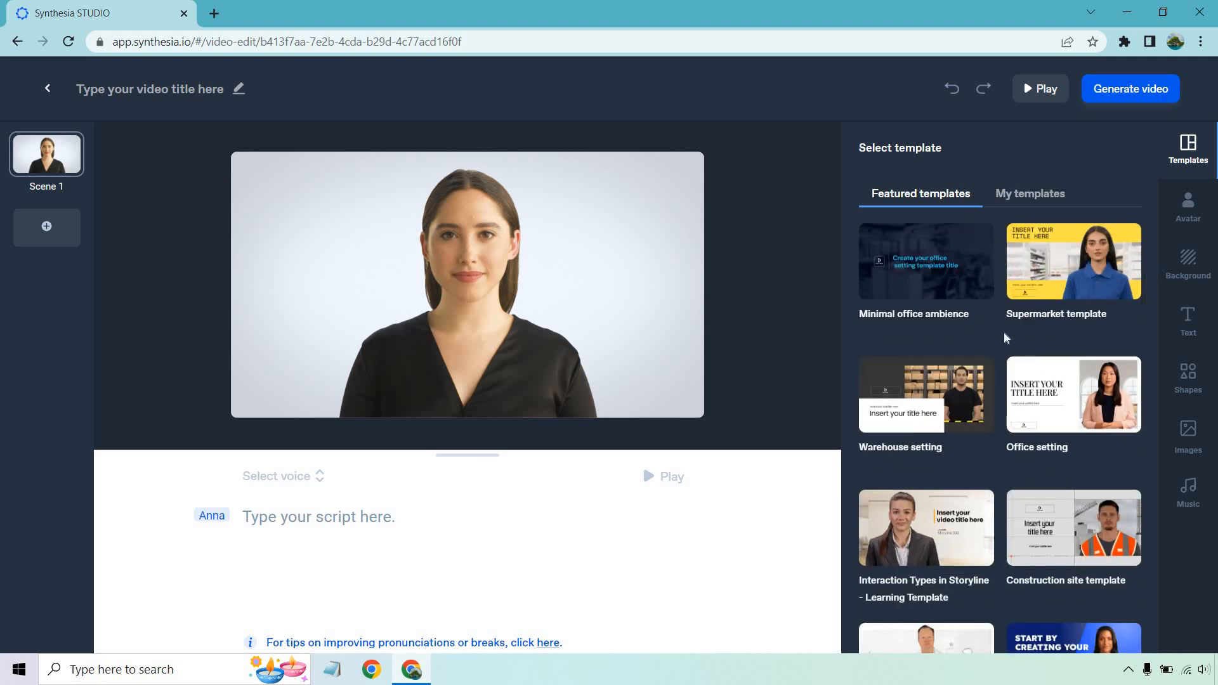
scroll(down, 3)
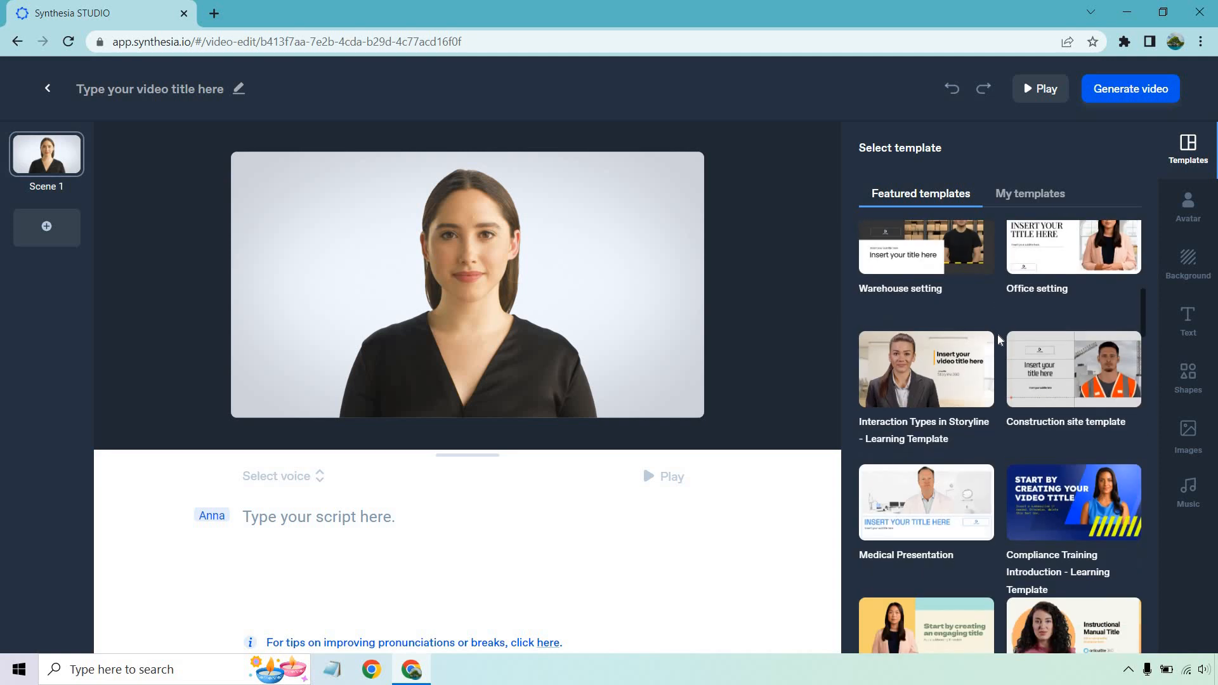
scroll(down, 3)
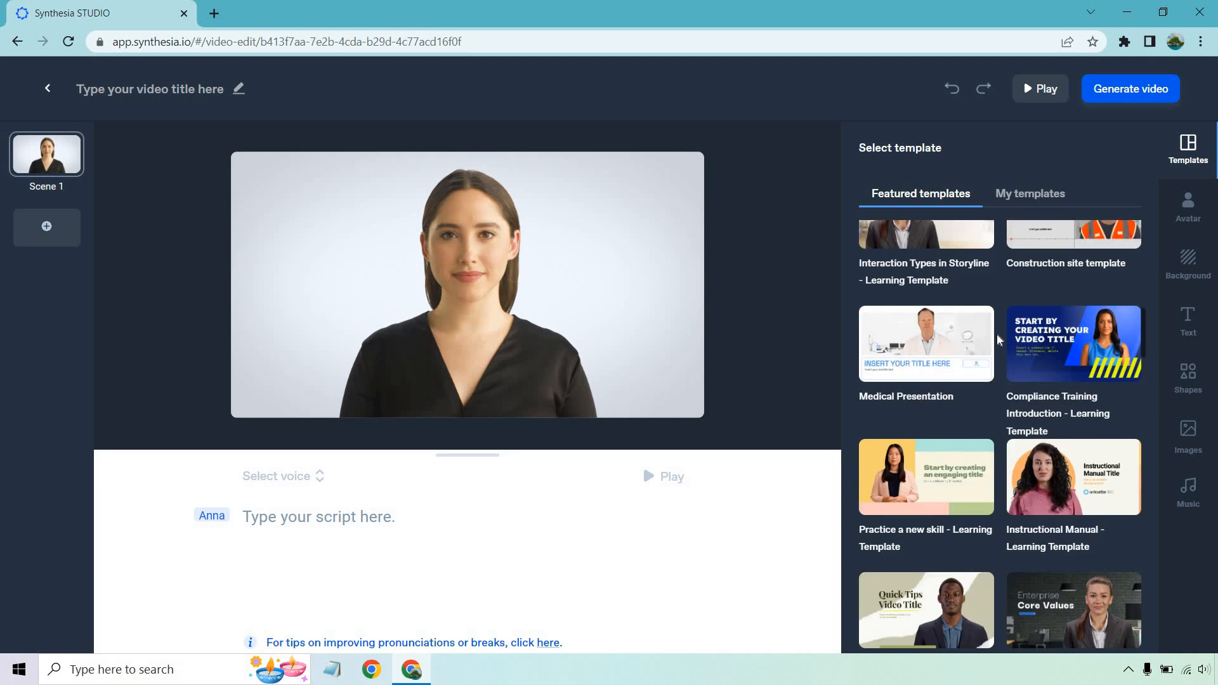
scroll(down, 3)
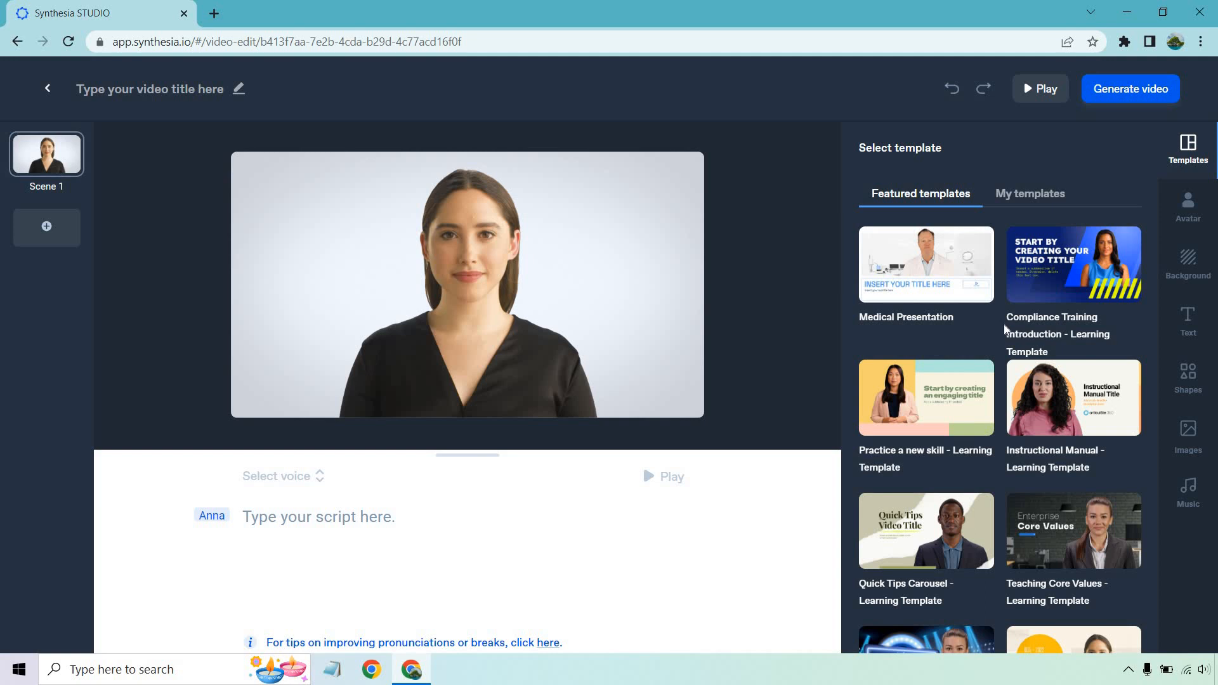
scroll(down, 3)
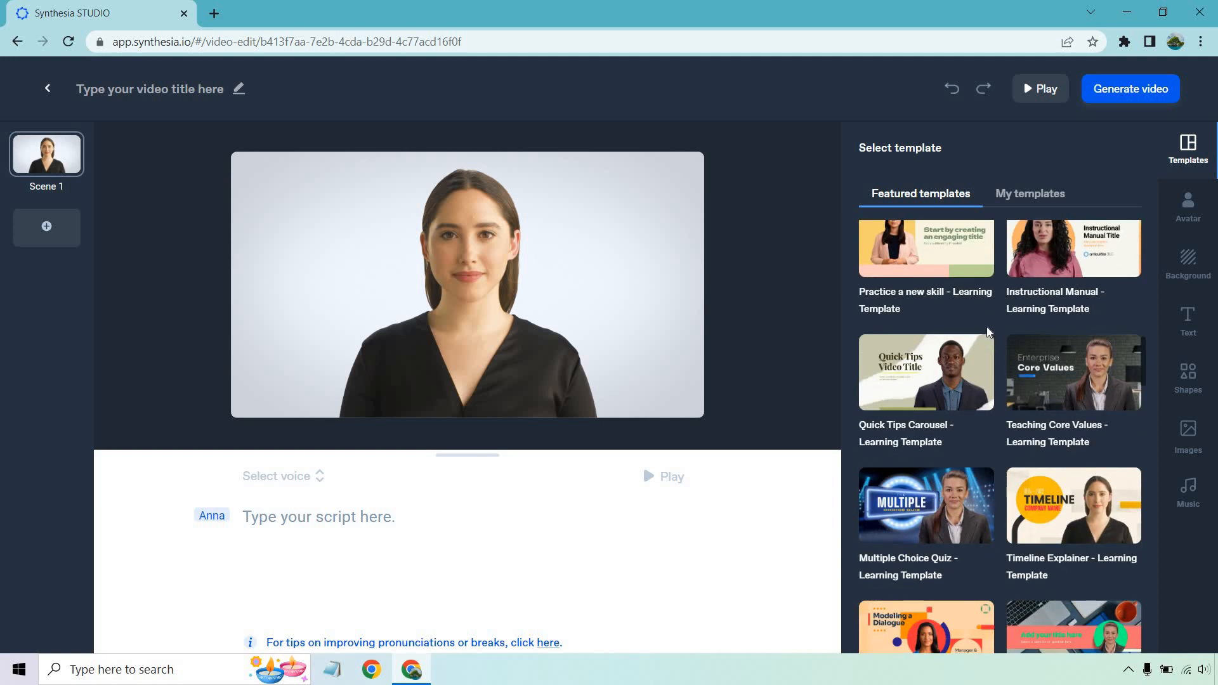
scroll(down, 3)
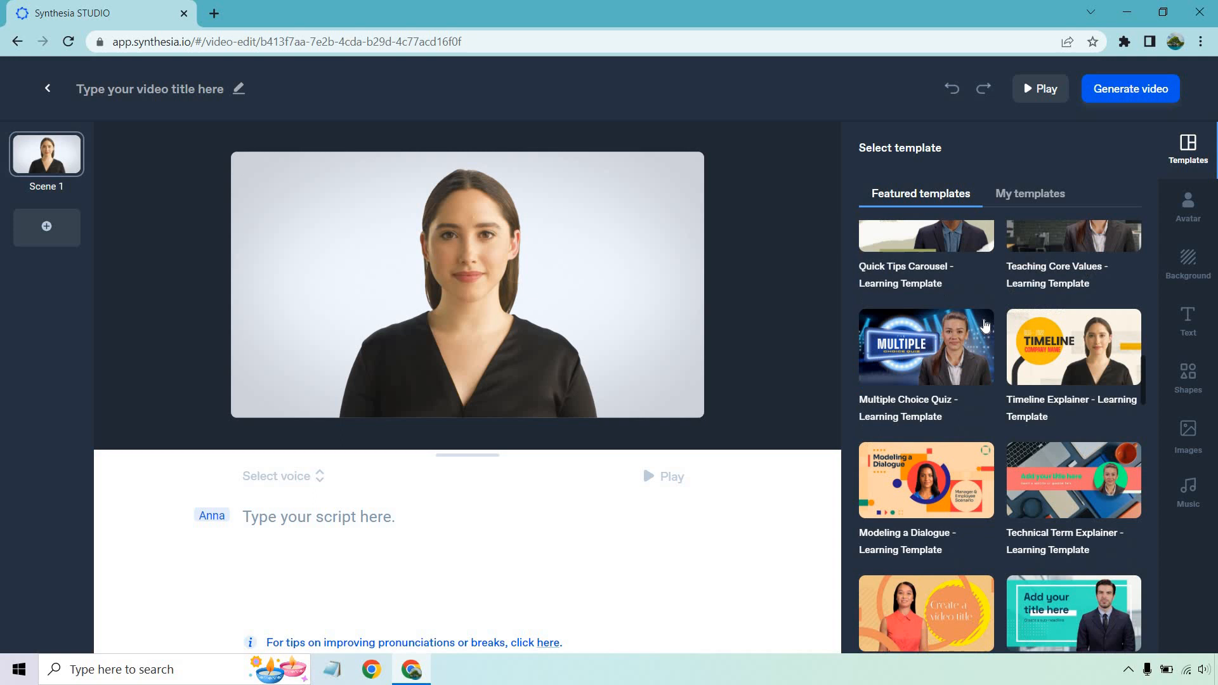
scroll(down, 3)
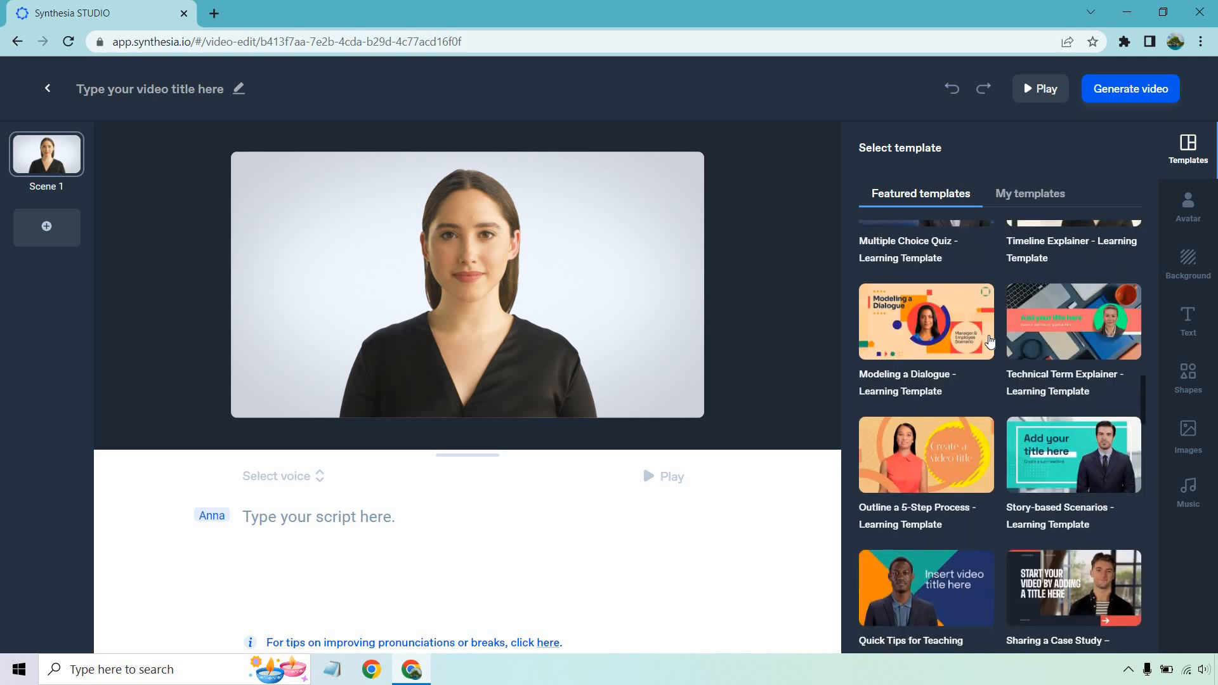
scroll(down, 3)
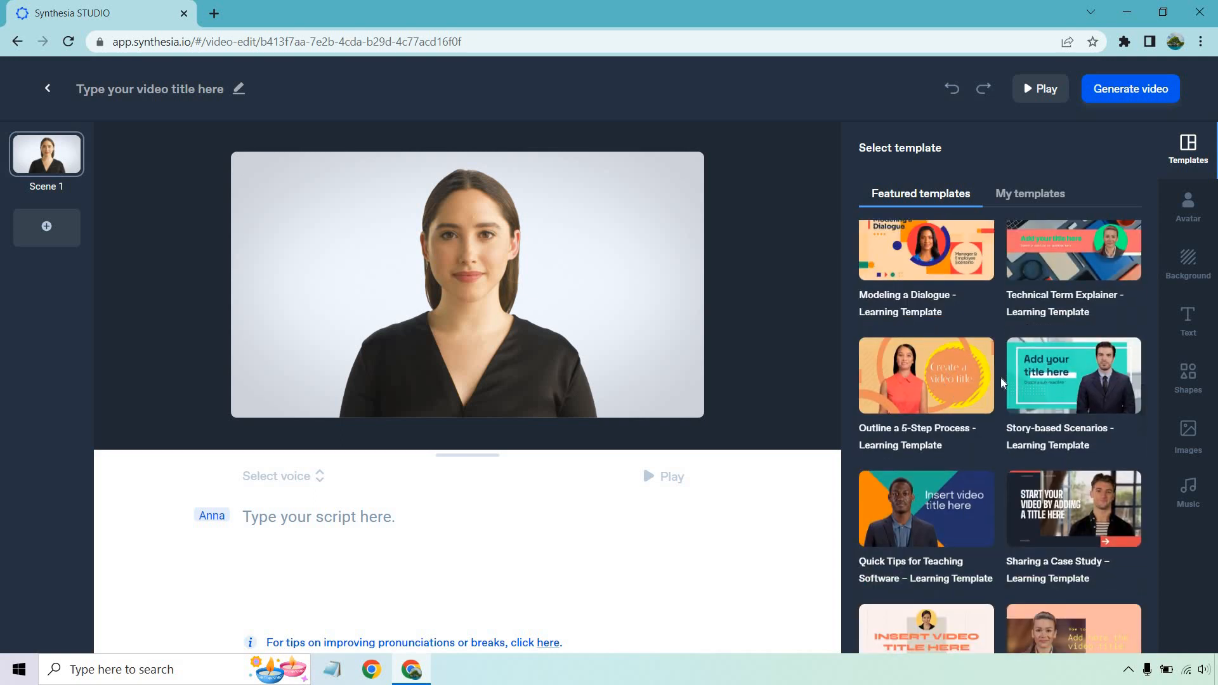
scroll(down, 3)
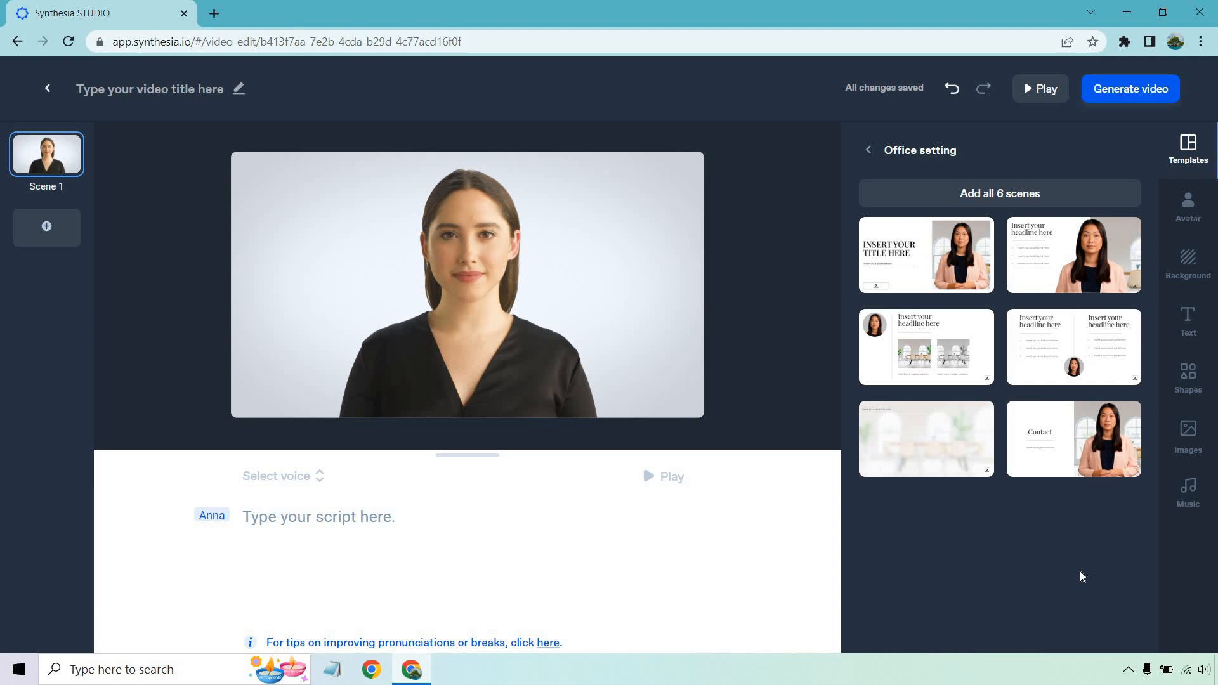
click(998, 193)
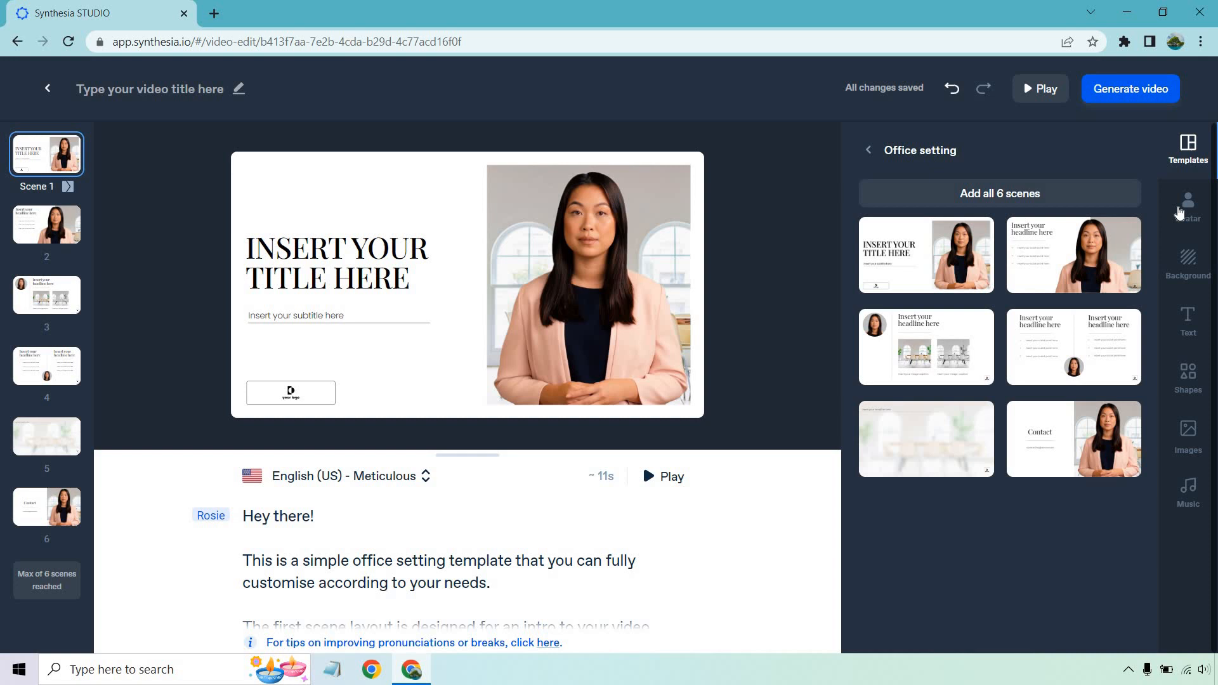
Step: Choose Jack as presenter in scenes 1 and 2, then replace all avatars with Jack
click(1188, 203)
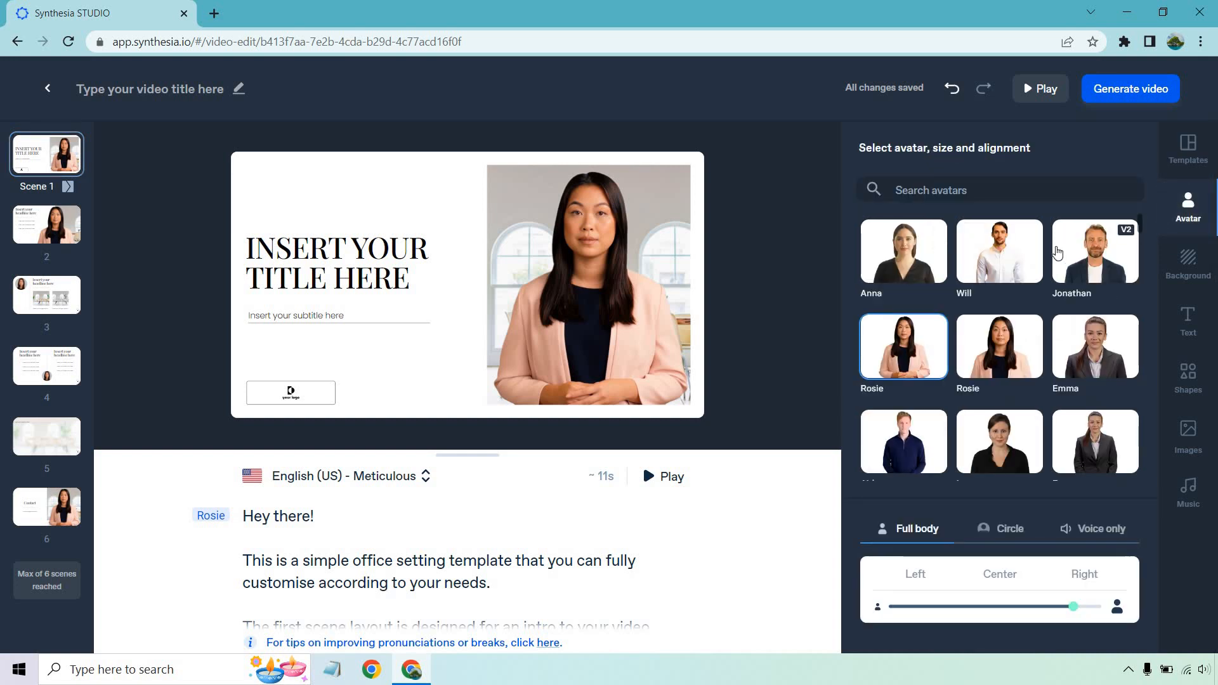
scroll(down, 3)
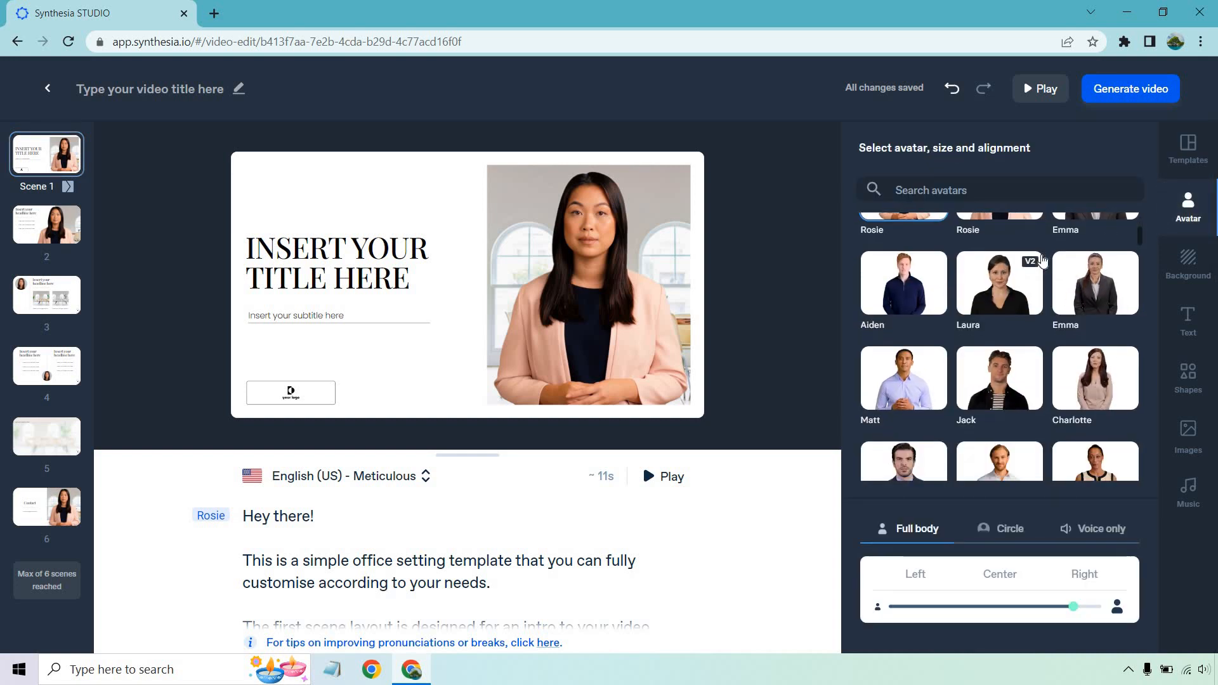
mouse_move(1003, 392)
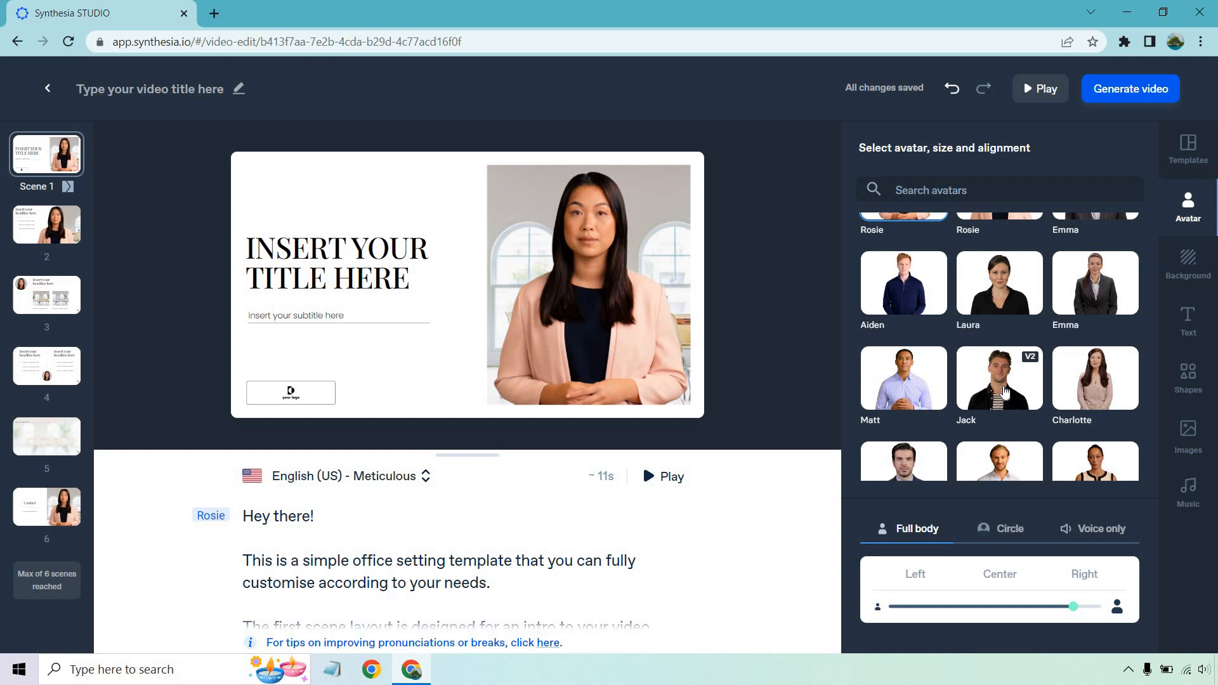
click(998, 378)
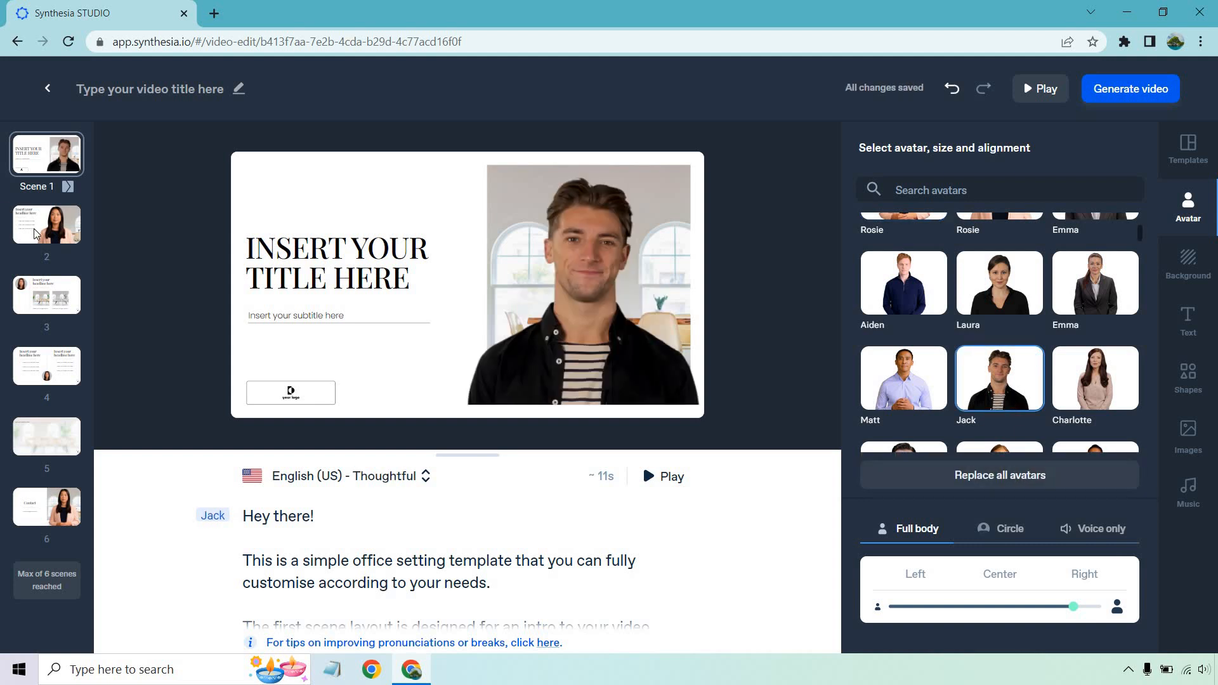
click(46, 225)
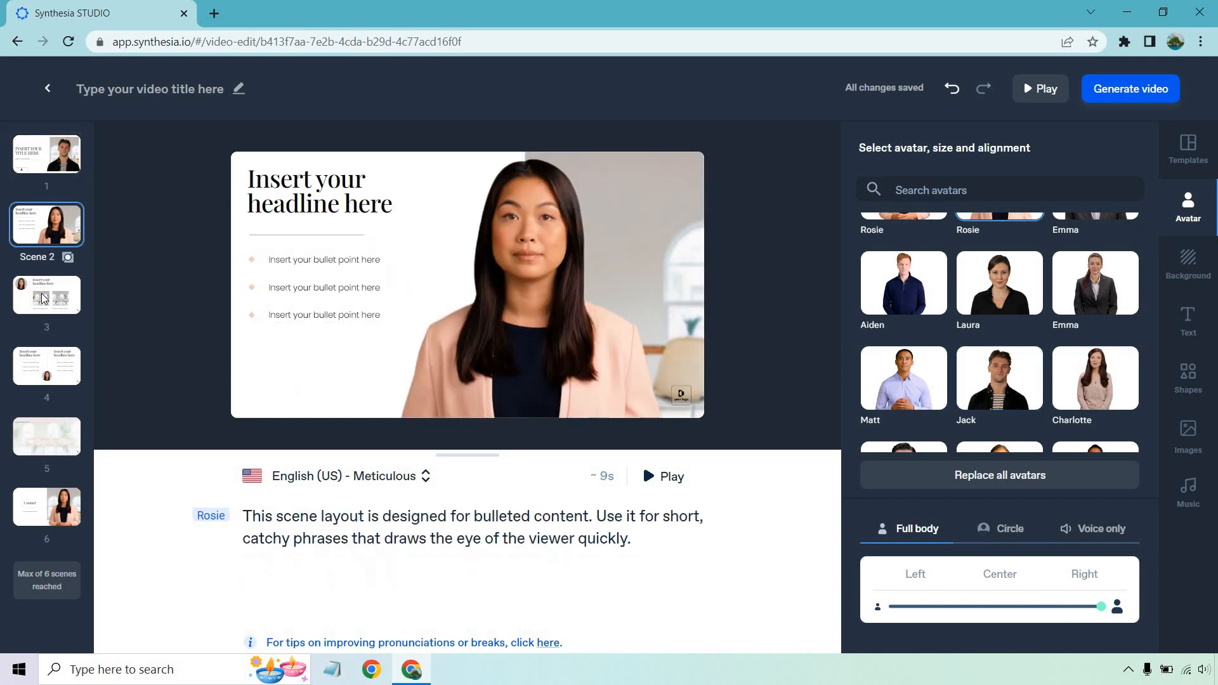
mouse_move(961, 484)
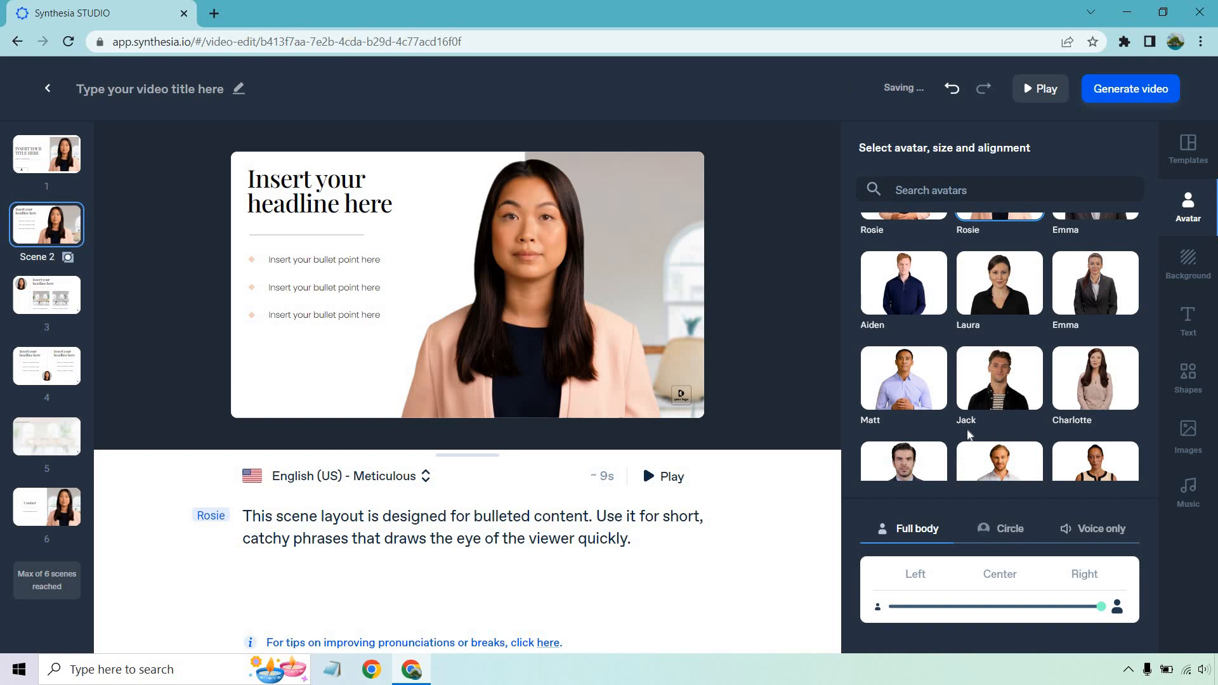
click(999, 379)
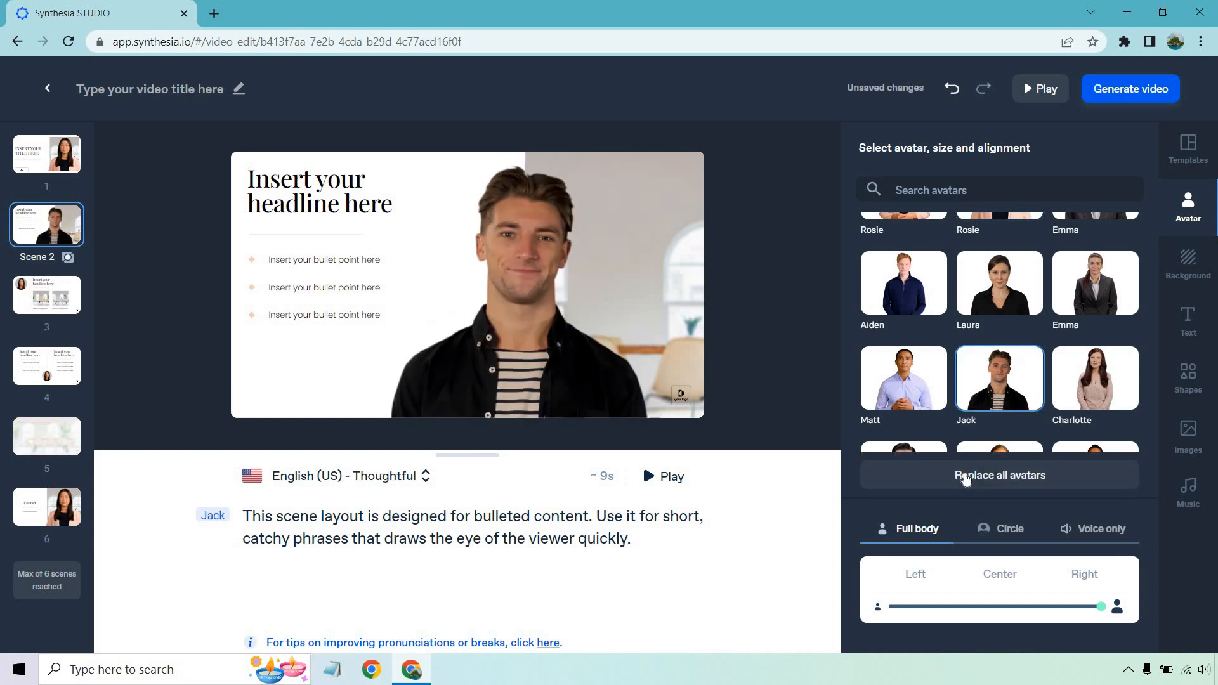
click(1000, 474)
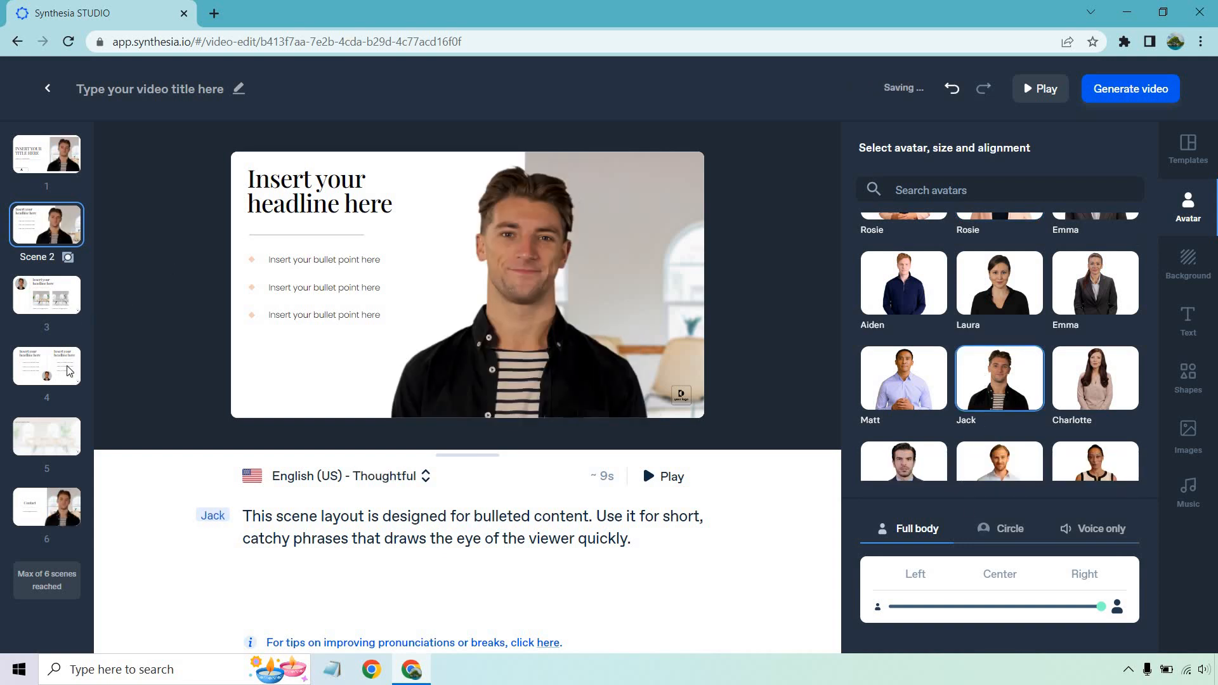
Step: Check scenes 3, 5 and 1 now show Jack, and begin editing scene 1's title
click(46, 295)
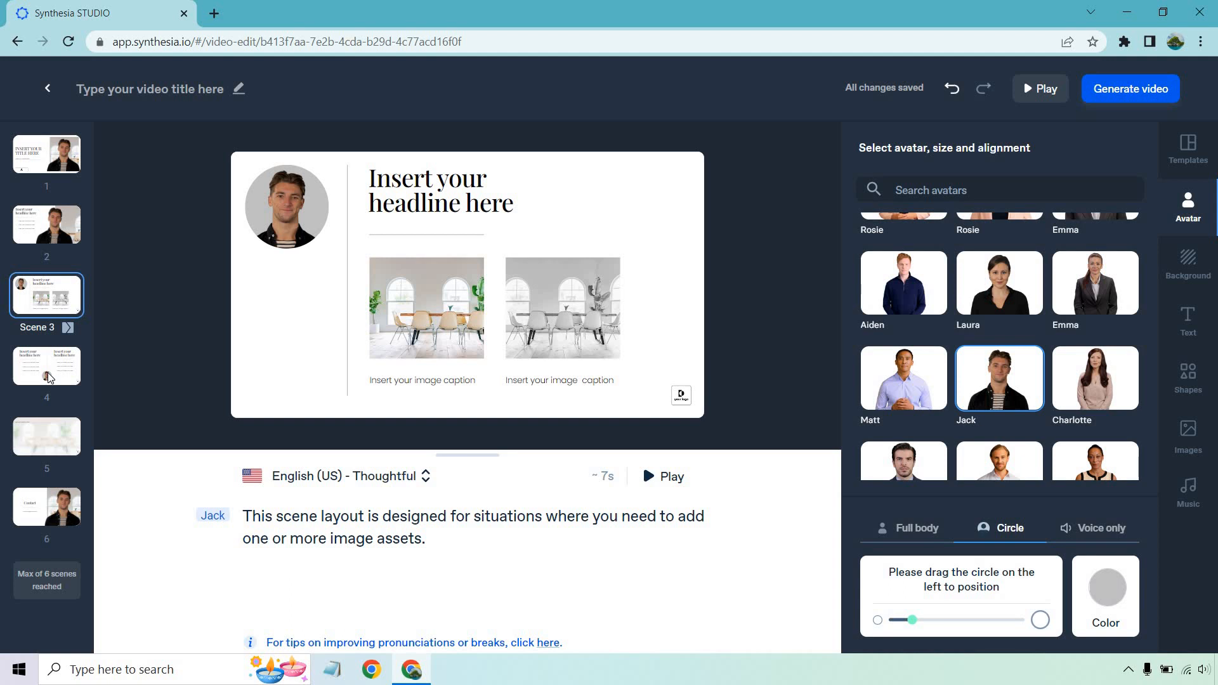
click(45, 435)
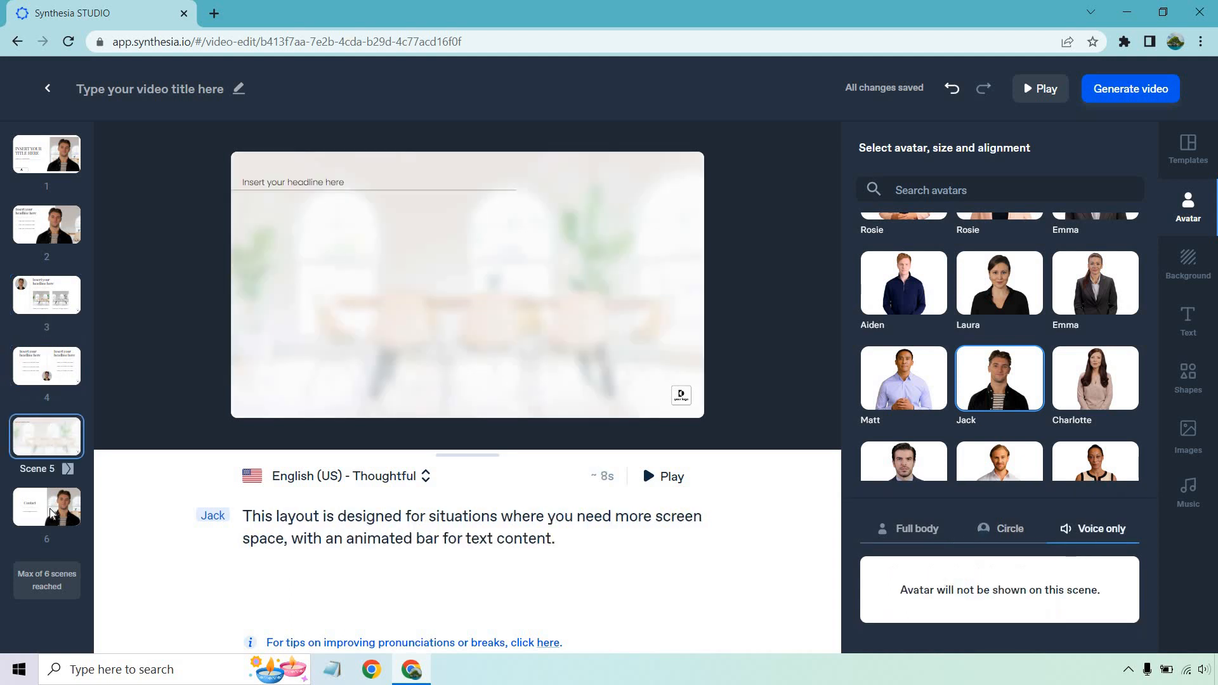
mouse_move(63, 504)
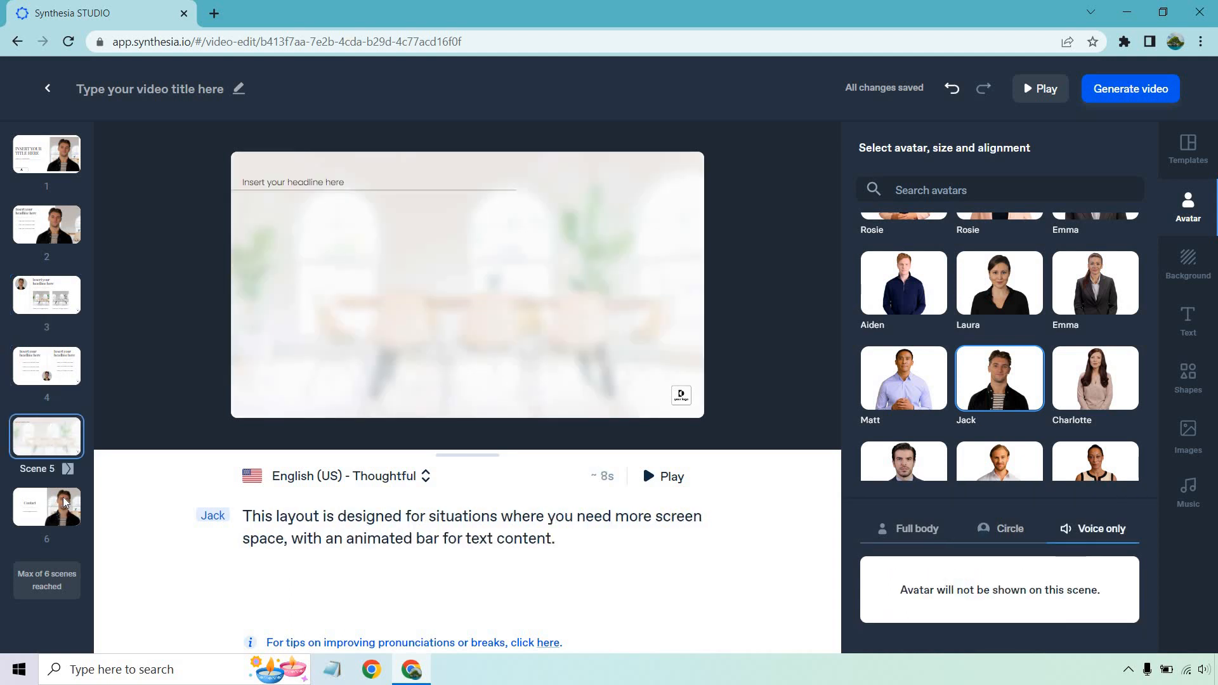
click(46, 154)
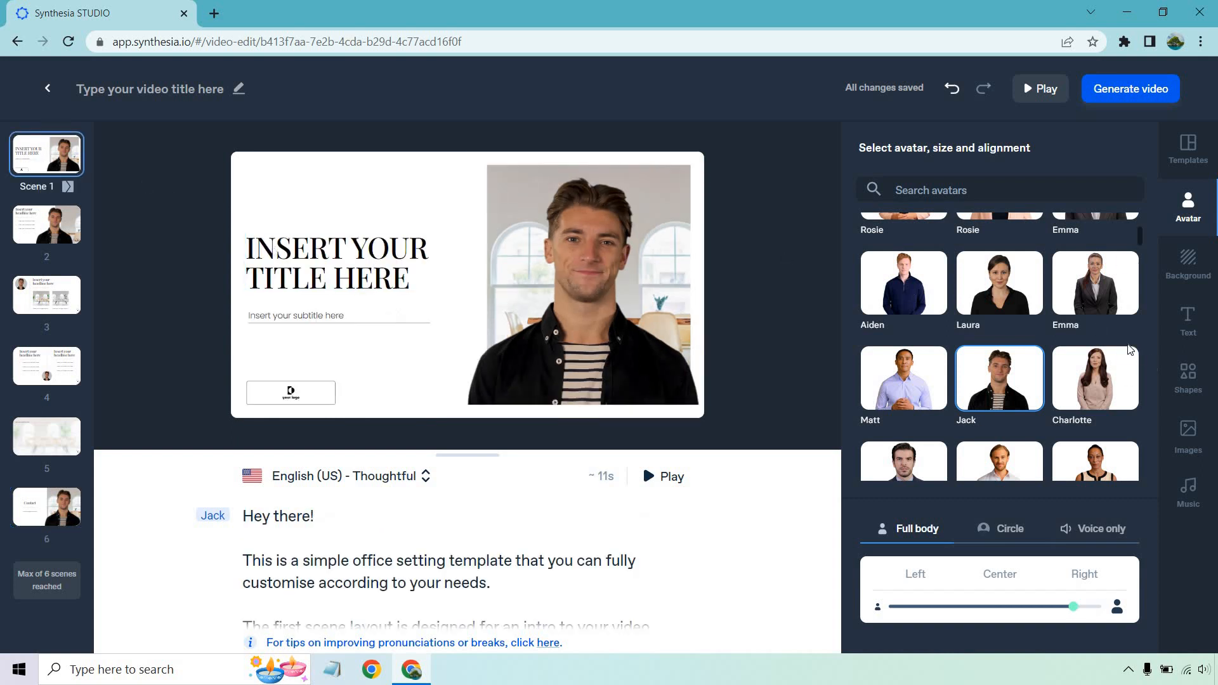
click(336, 261)
text(YouTube Marketing)
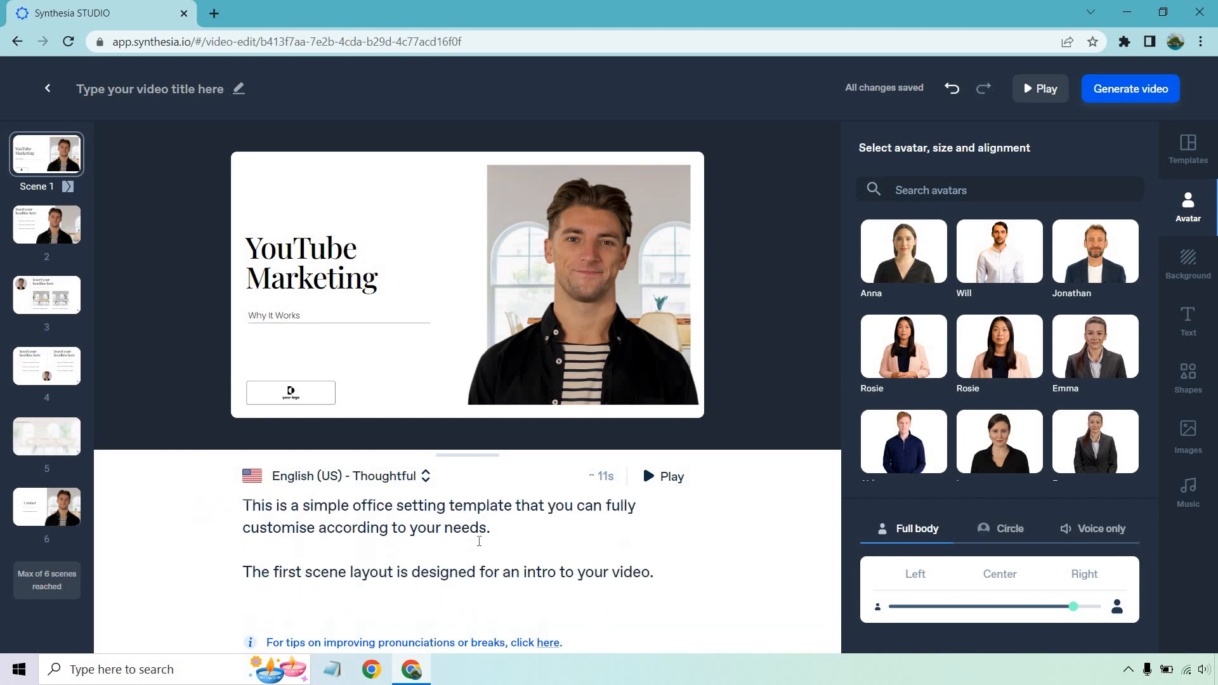
Step: Rewrite scene 1's script as a 'Hey there!' YouTube marketing intro and preview its voiceover
text(Hey there!)
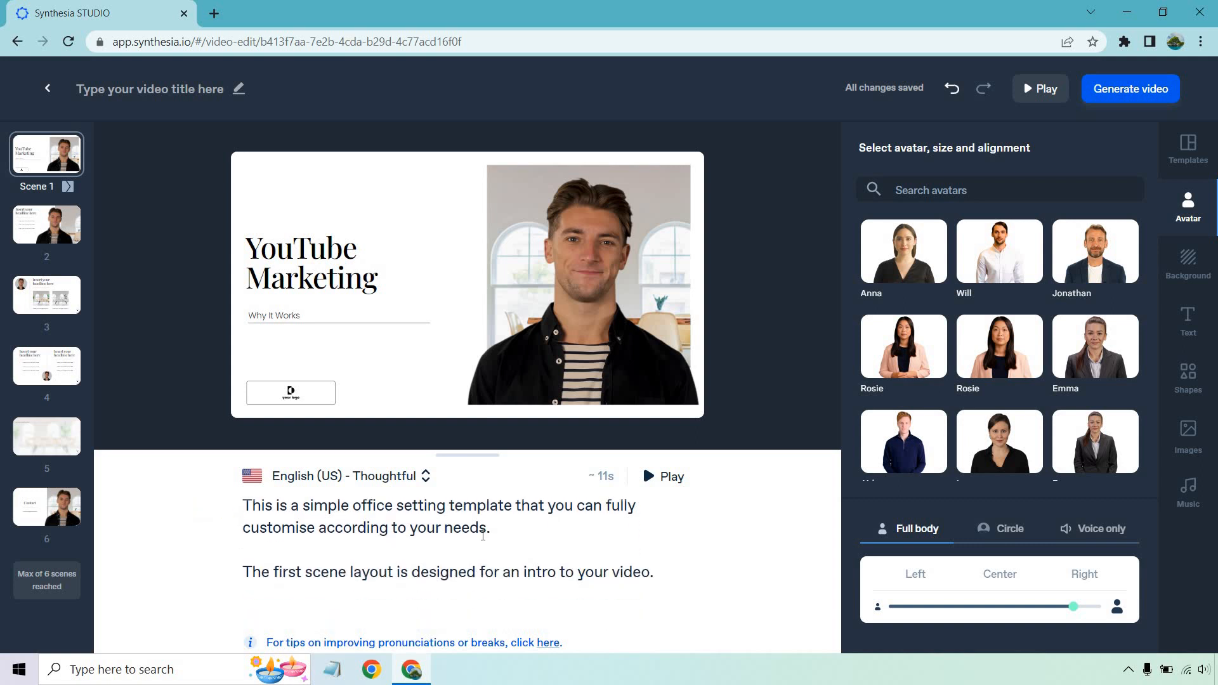
text(Hey there!)
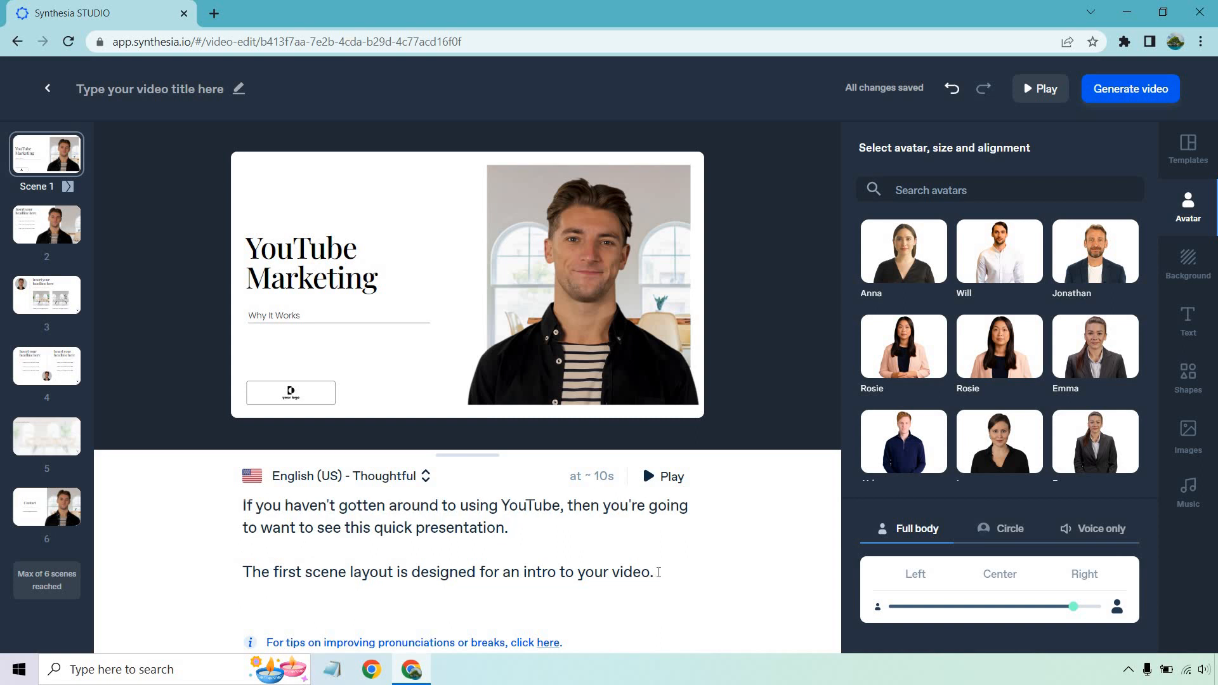
triple_click(448, 572)
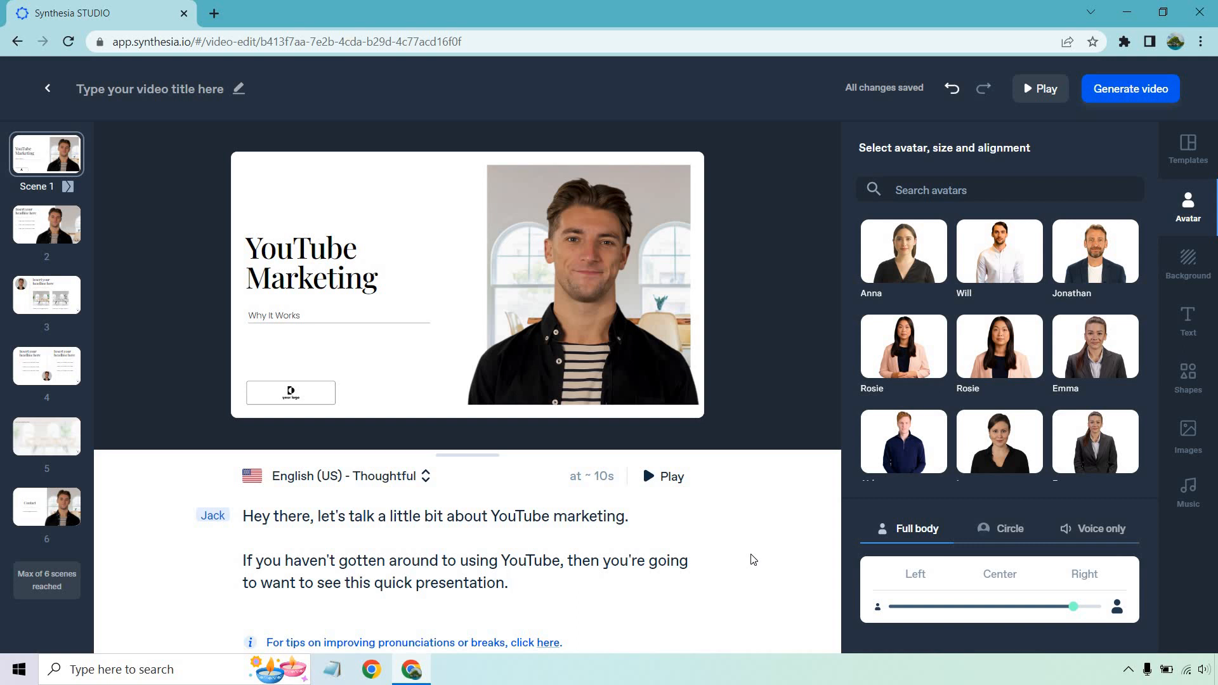
mouse_move(584, 357)
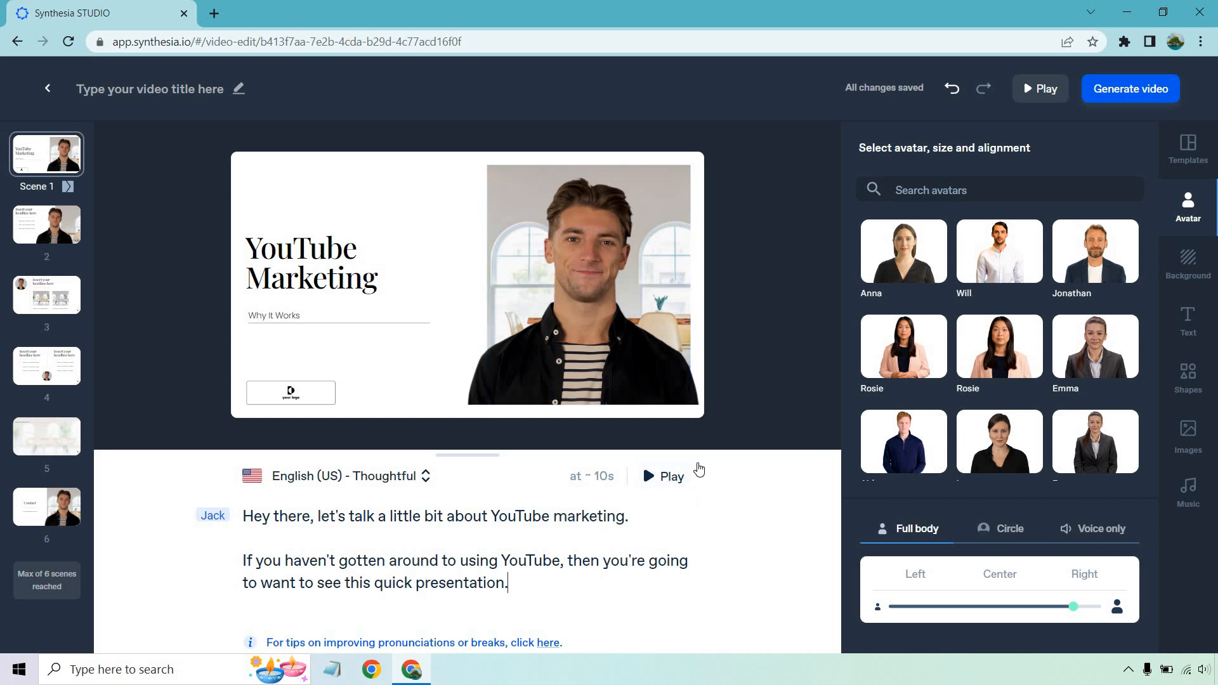
click(663, 476)
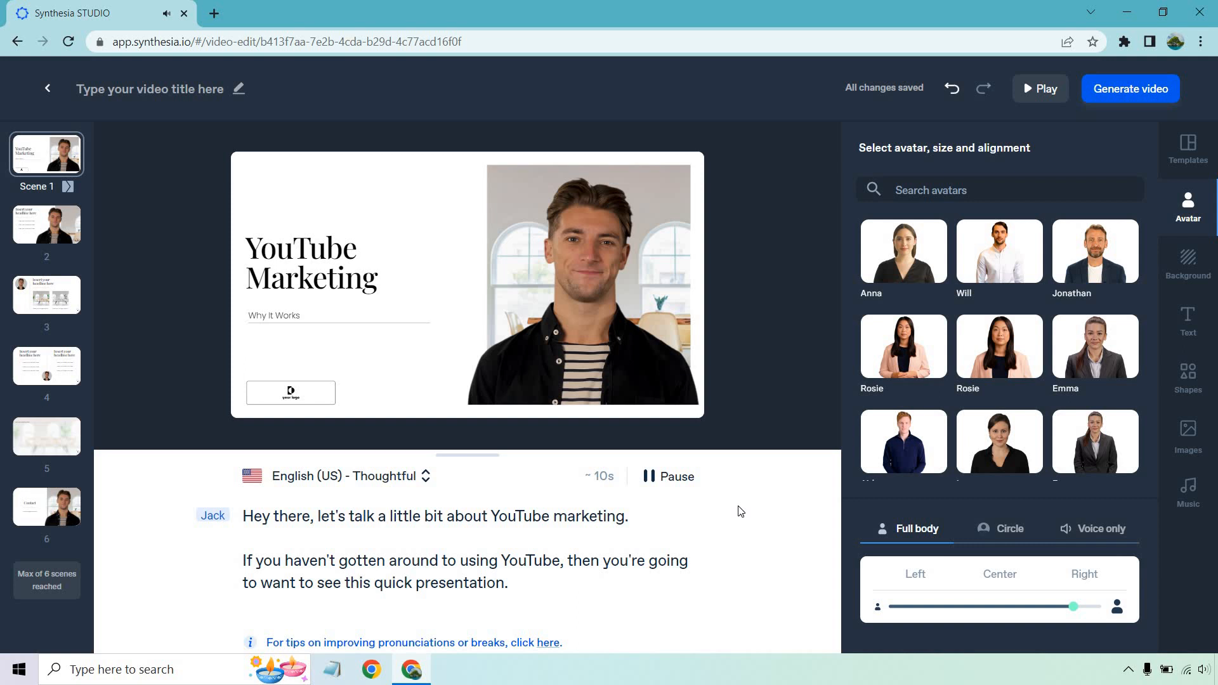
click(667, 476)
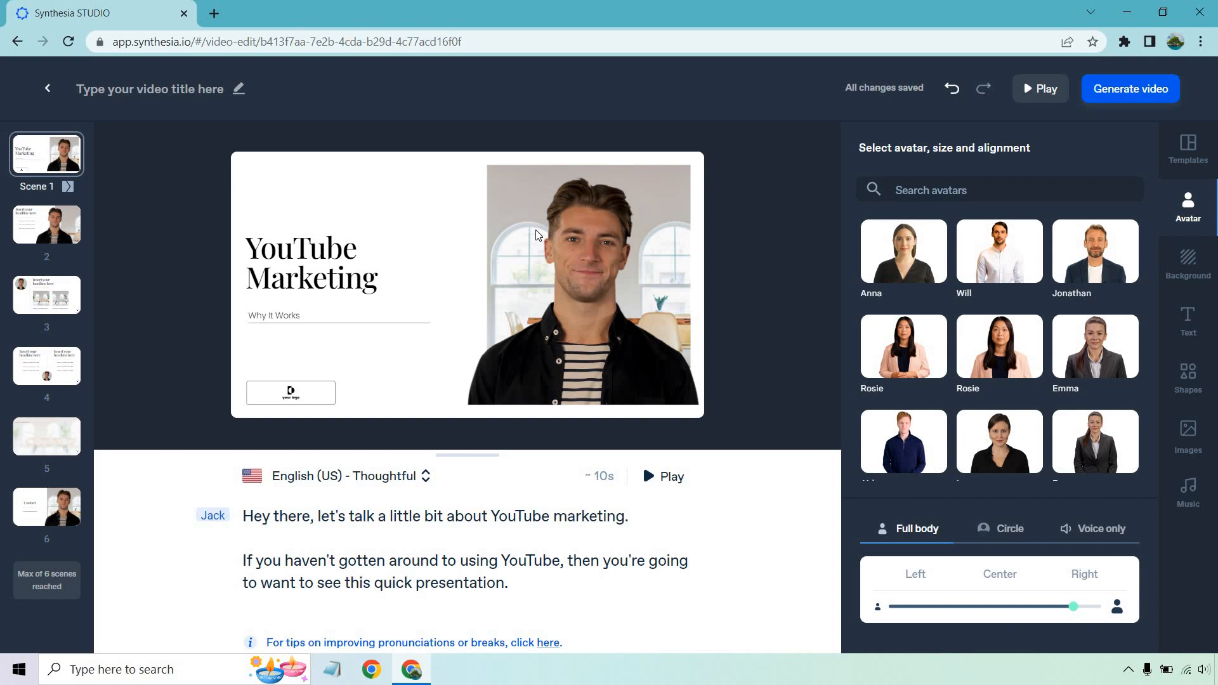
mouse_move(758, 281)
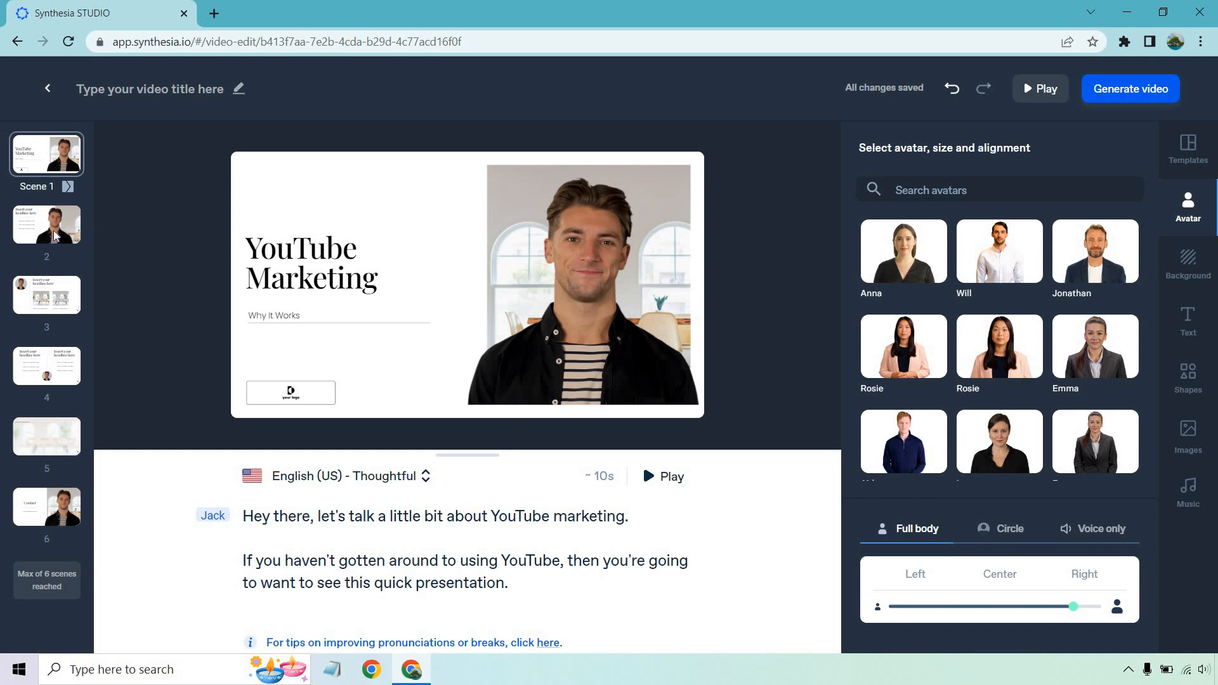
Step: Give scene 2 the headline 'Benefits Of YouTube' and start its benefit bullets
click(46, 225)
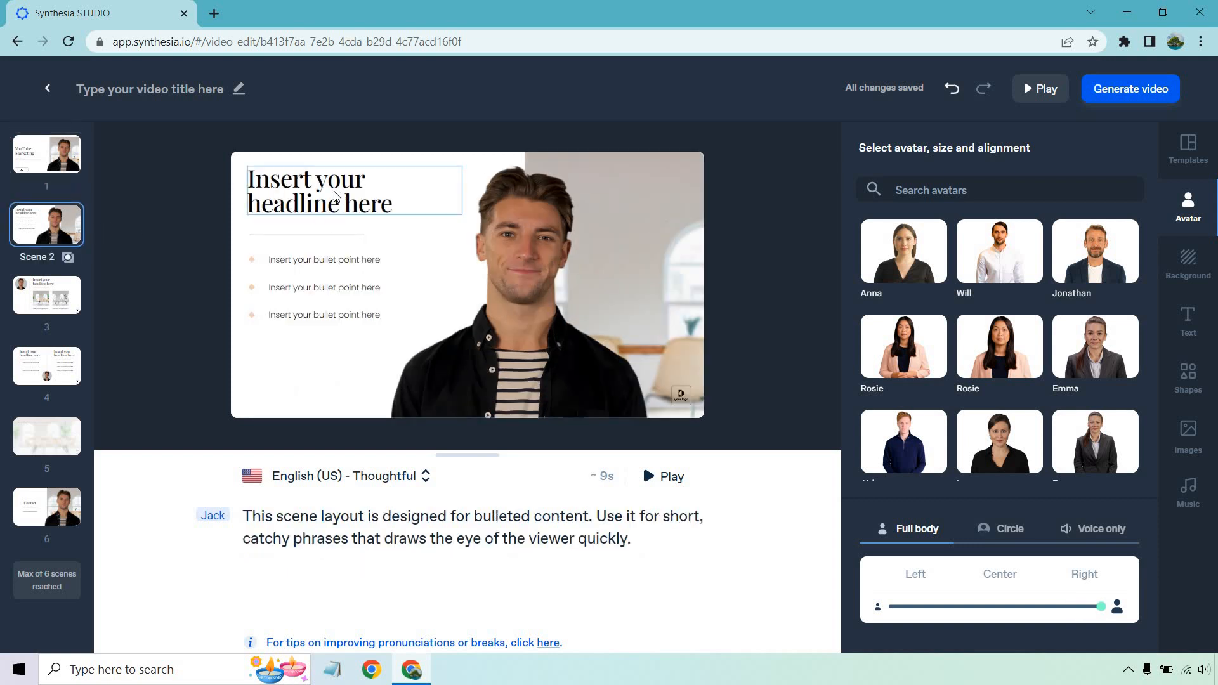
text(Benefits Of YouTube)
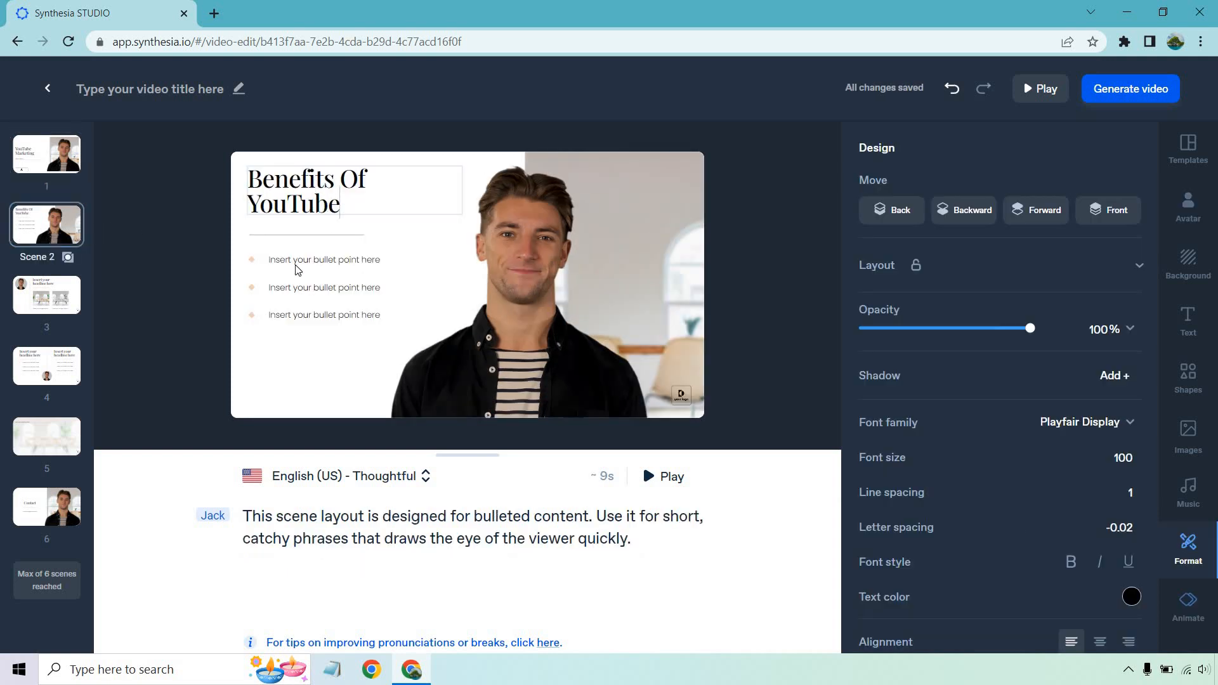
click(324, 259)
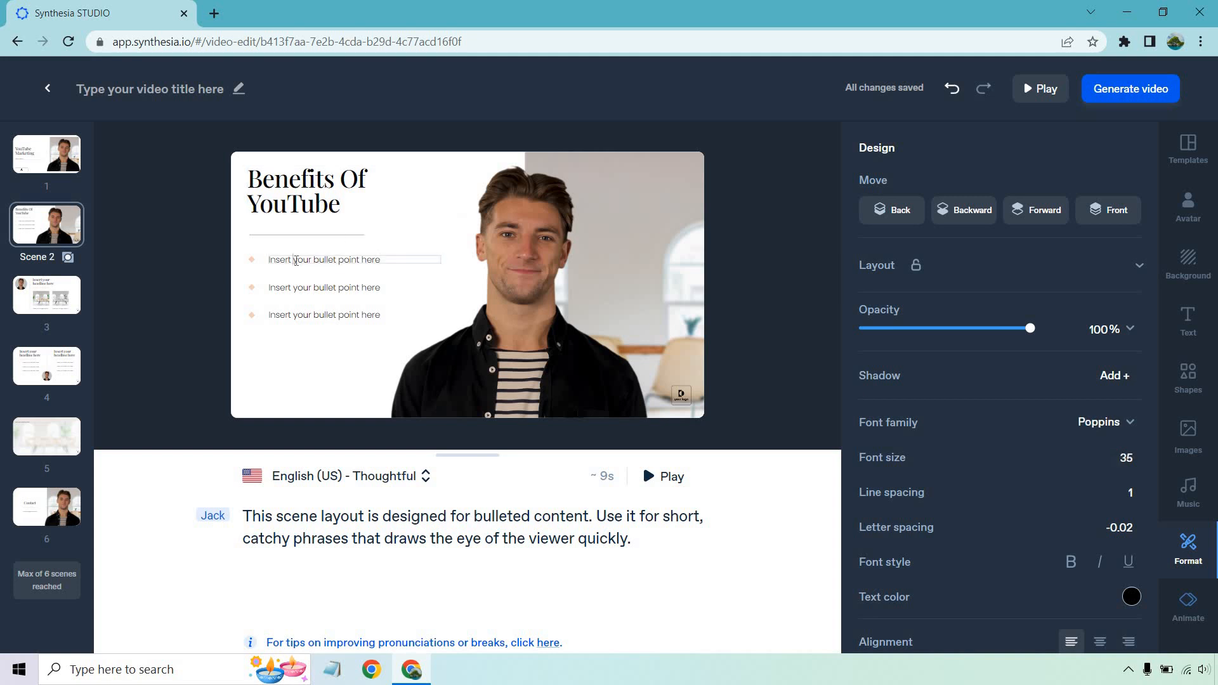
text(Generate traffic)
click(323, 287)
text(Generate Leads)
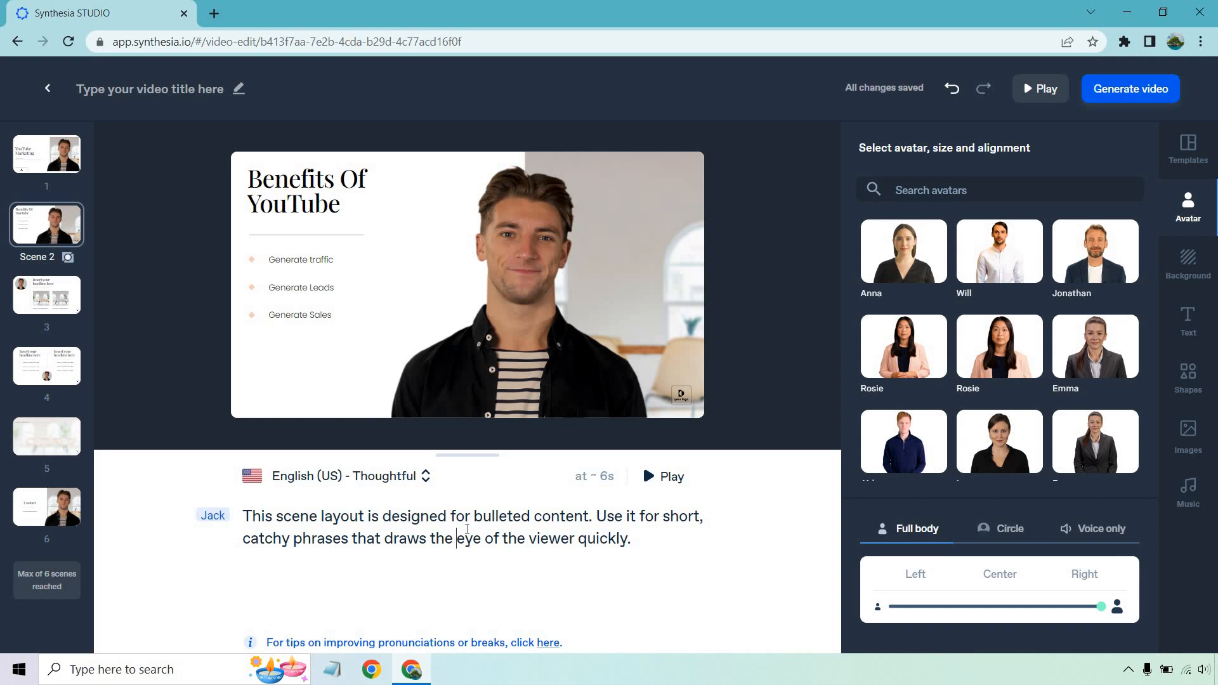
Step: Rewrite scene 2's script about YouTube generating traffic, leads and sales, and preview it
triple_click(472, 516)
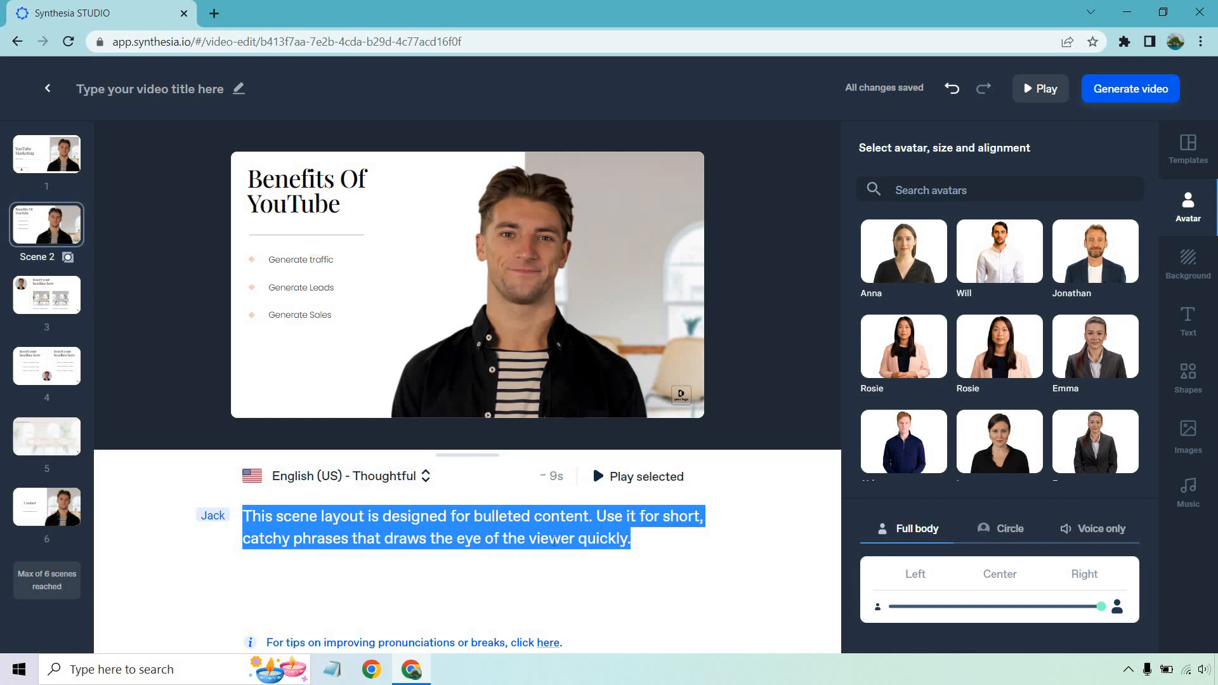
text(The biggest benefits of YouTube are that it can help you generate traffic, leads, and sales... and you don't have to spend an arm and a leg.)
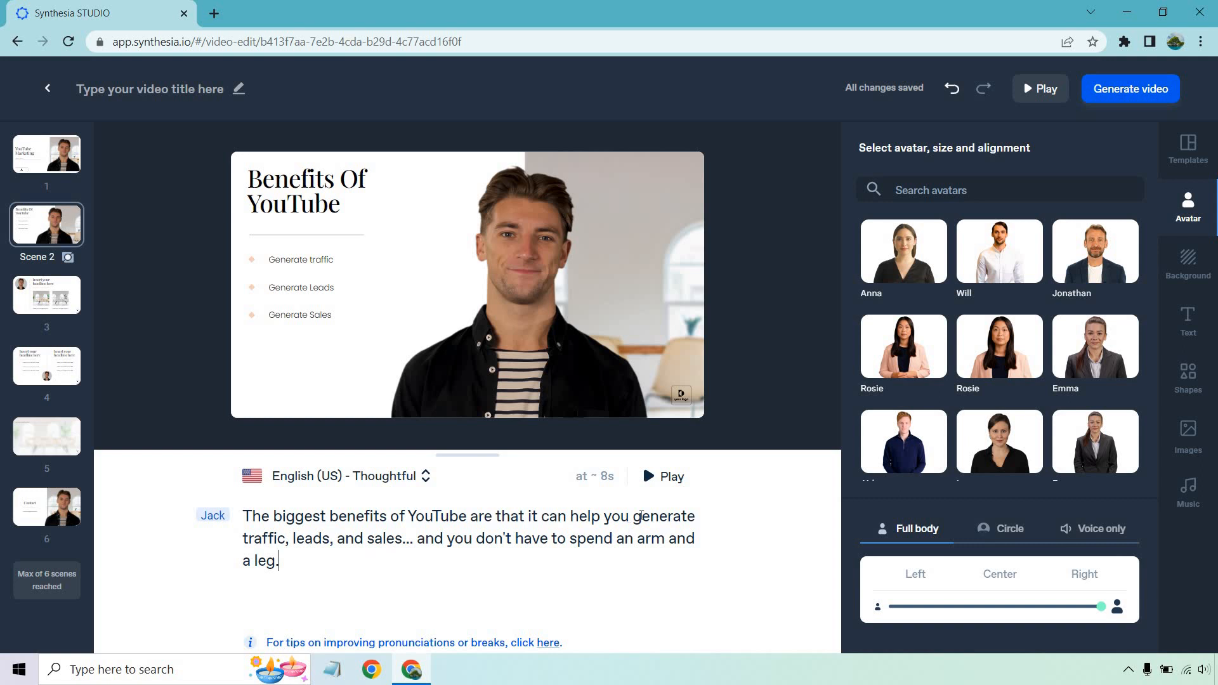
click(662, 476)
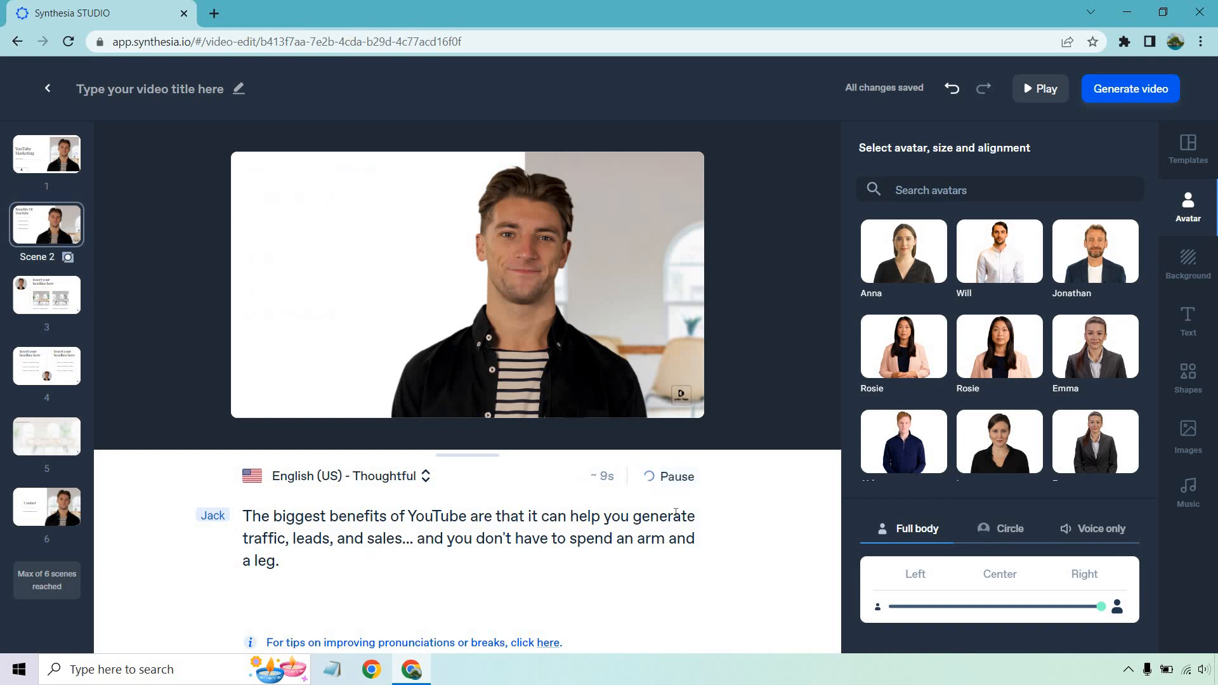
click(666, 476)
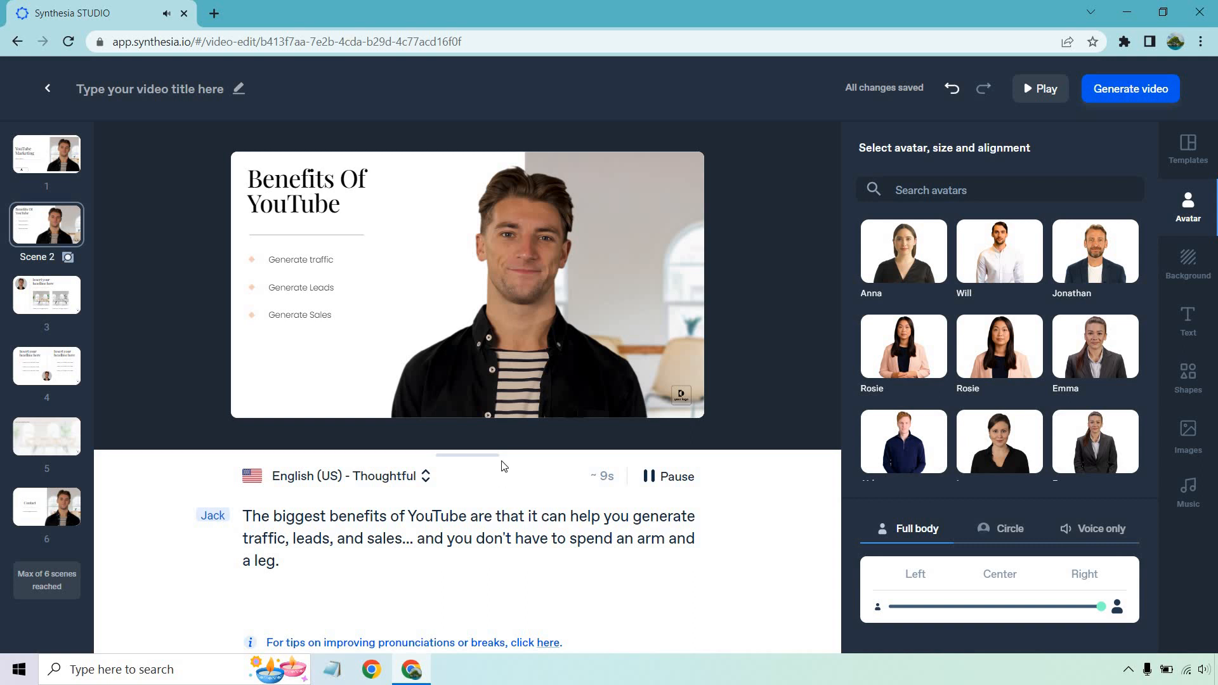
Step: Retitle scene 3 'YouTube Case Study', correcting the misspelled word
click(46, 295)
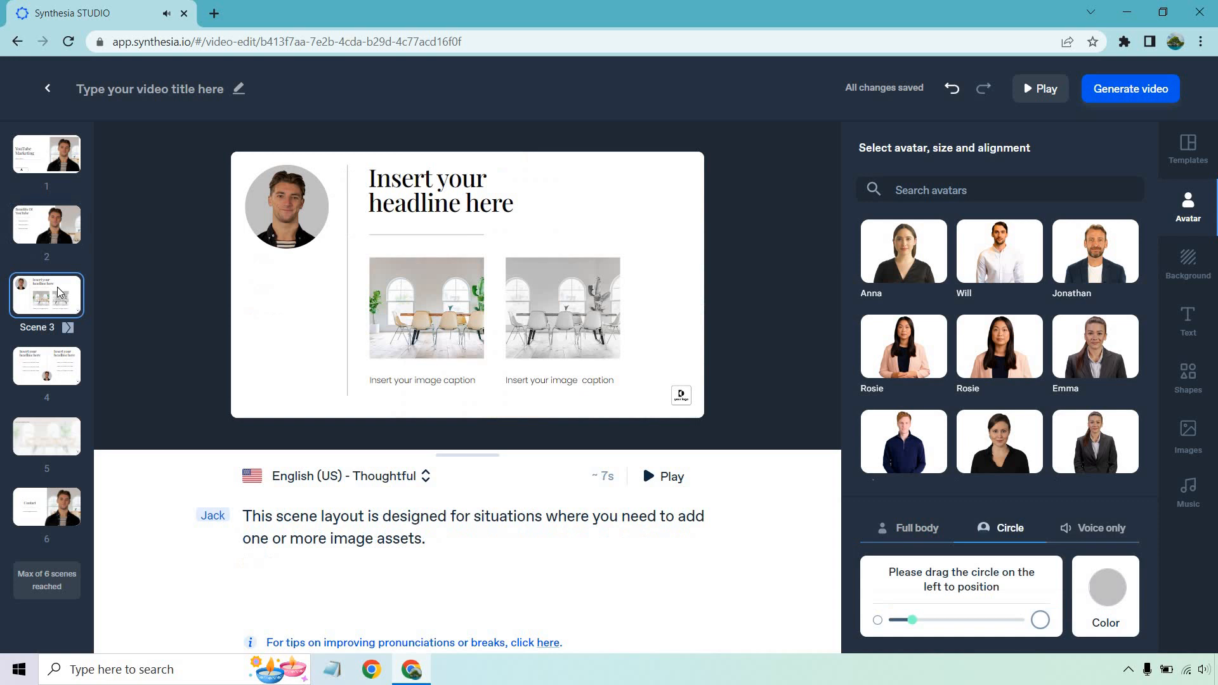
mouse_move(380, 228)
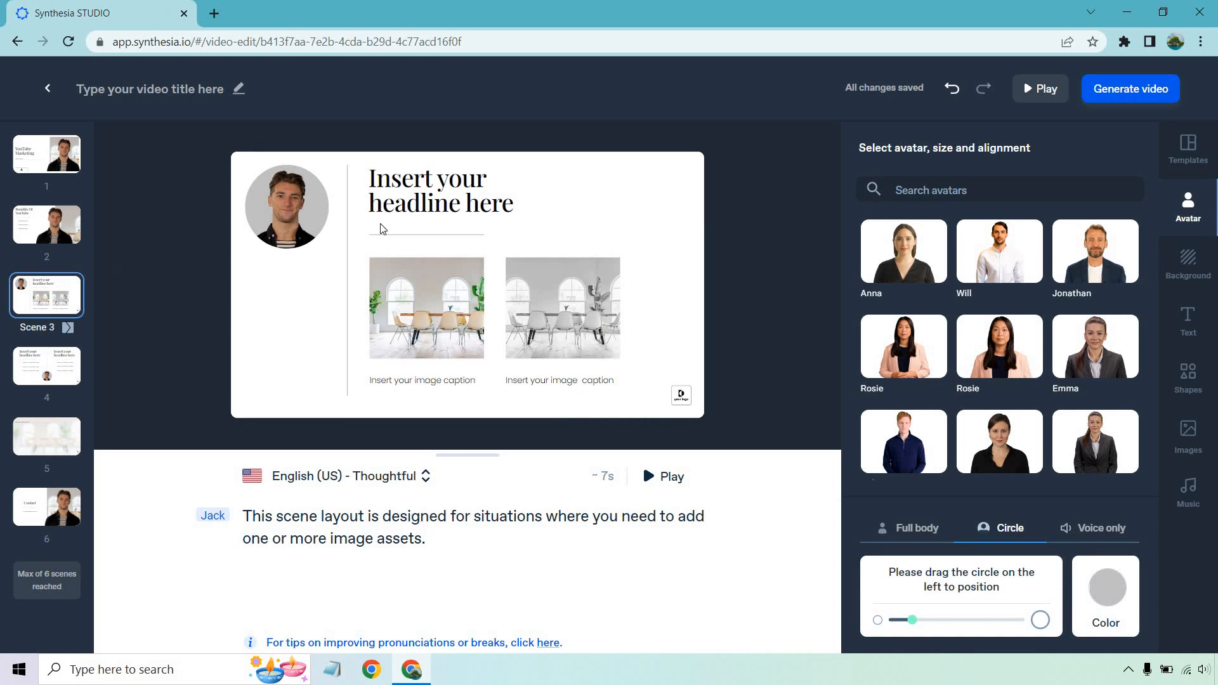
click(440, 190)
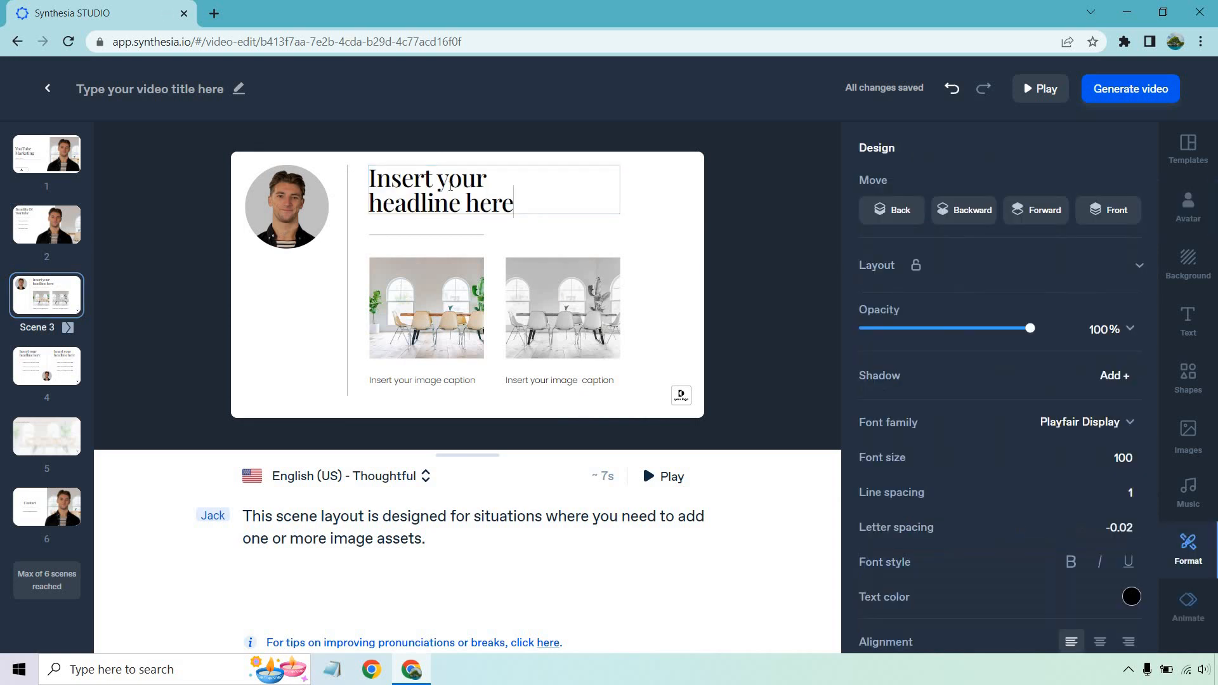
text(YouTube)
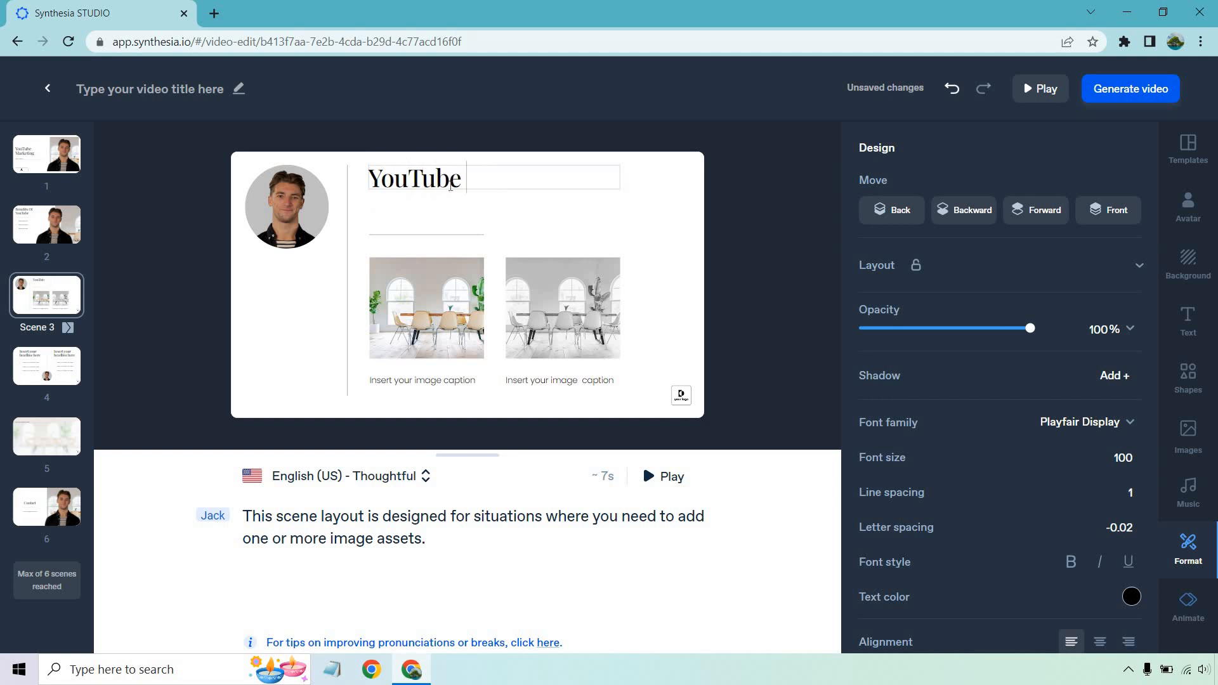
text(Case Stuy)
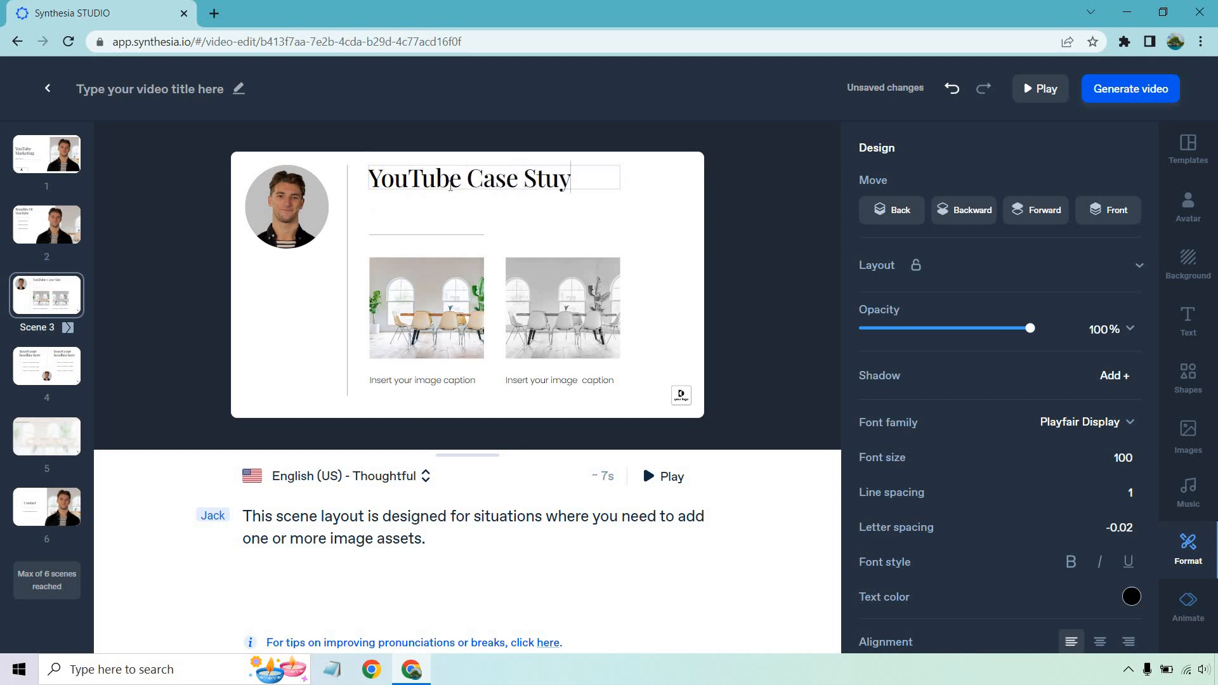
click(426, 307)
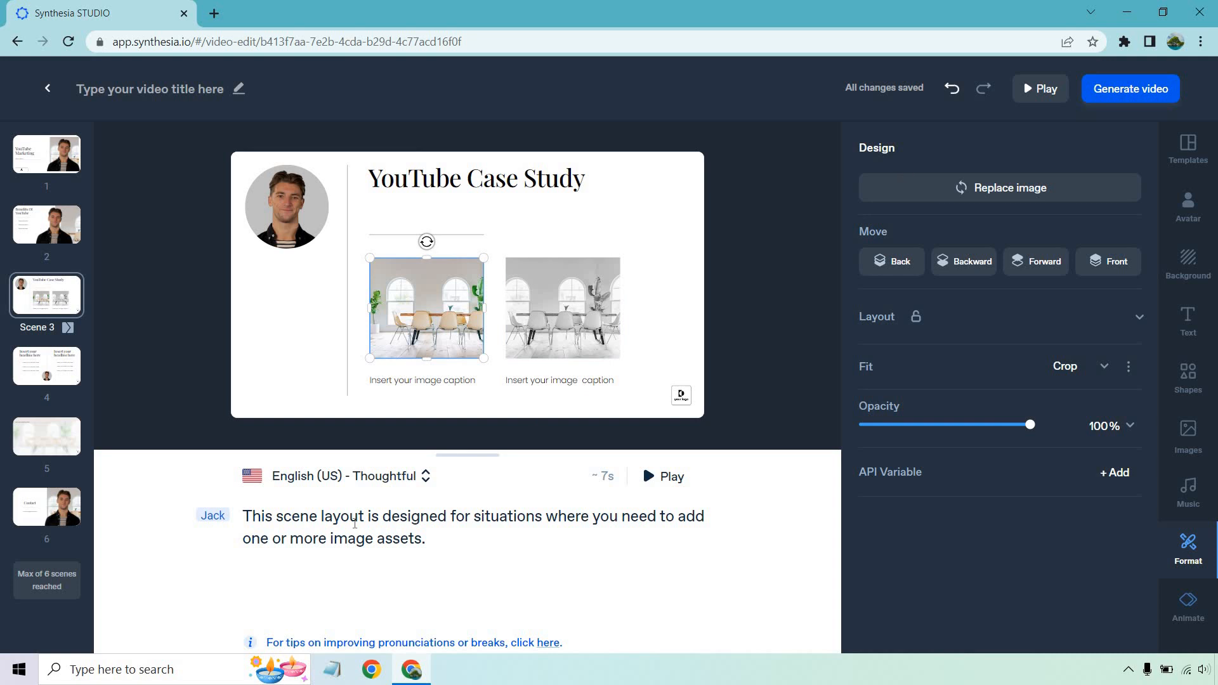
Step: Rewrite scene 3's script about succeeding after two months and preview it
click(1188, 207)
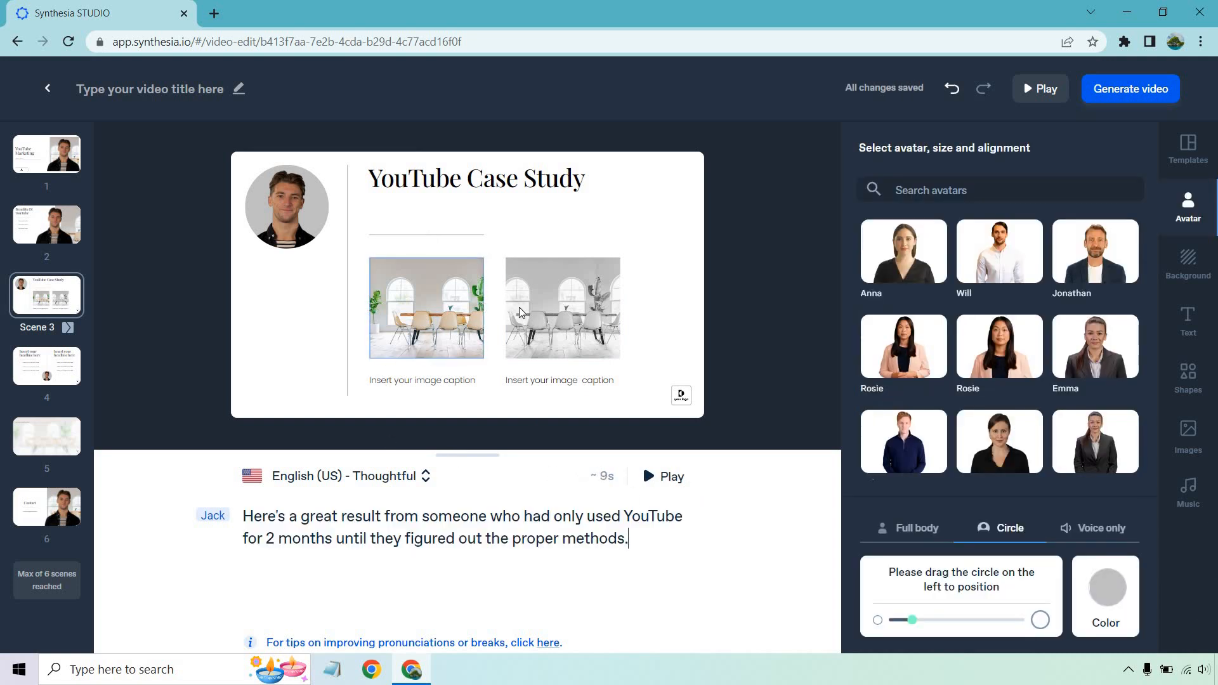
click(562, 307)
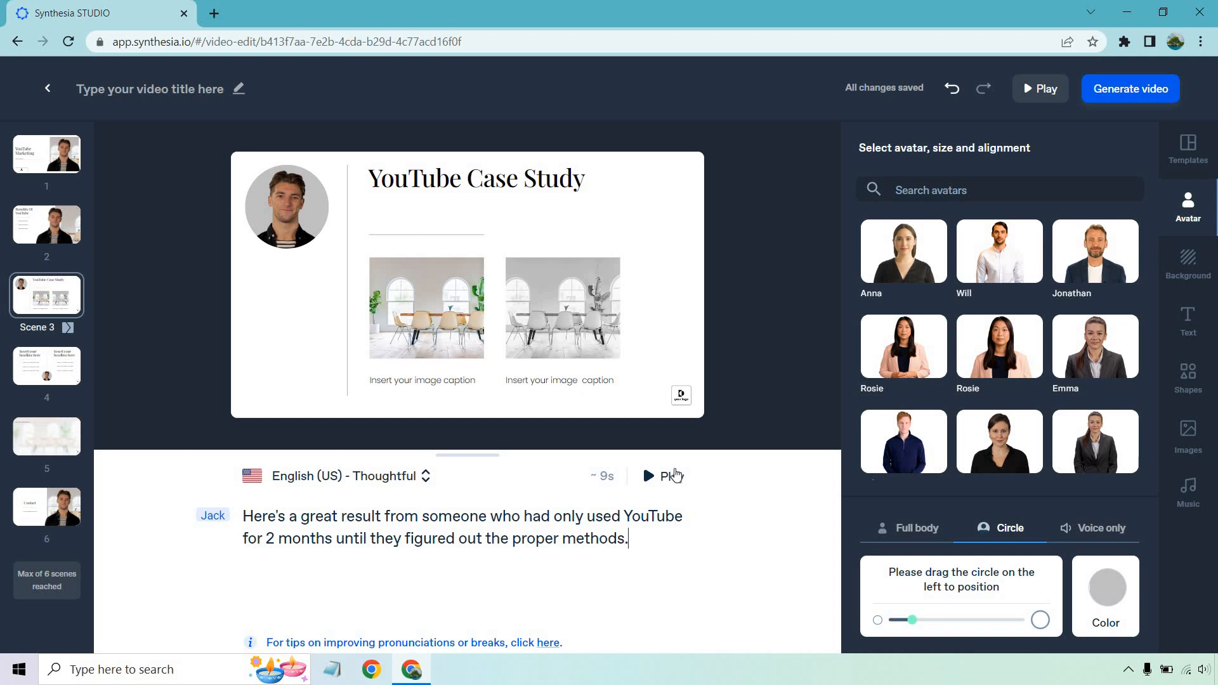
click(661, 476)
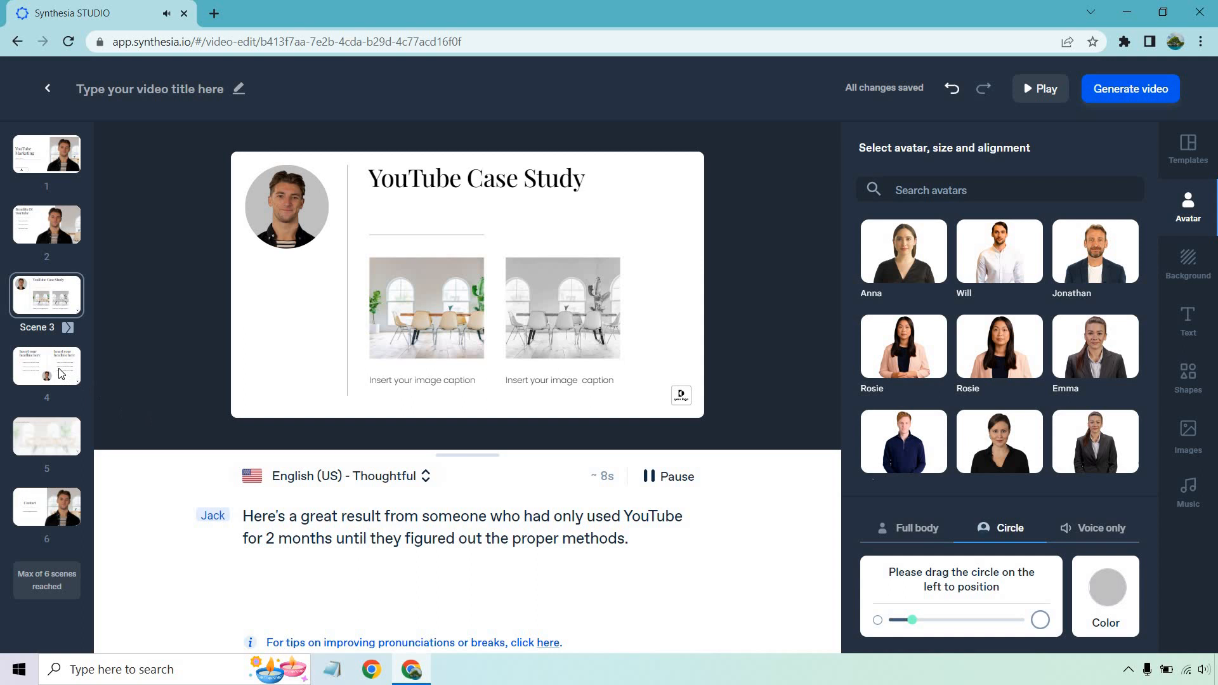
Step: Replace scene 4's script with a line about YouTube videos sticking around and bringing consistent views
click(45, 366)
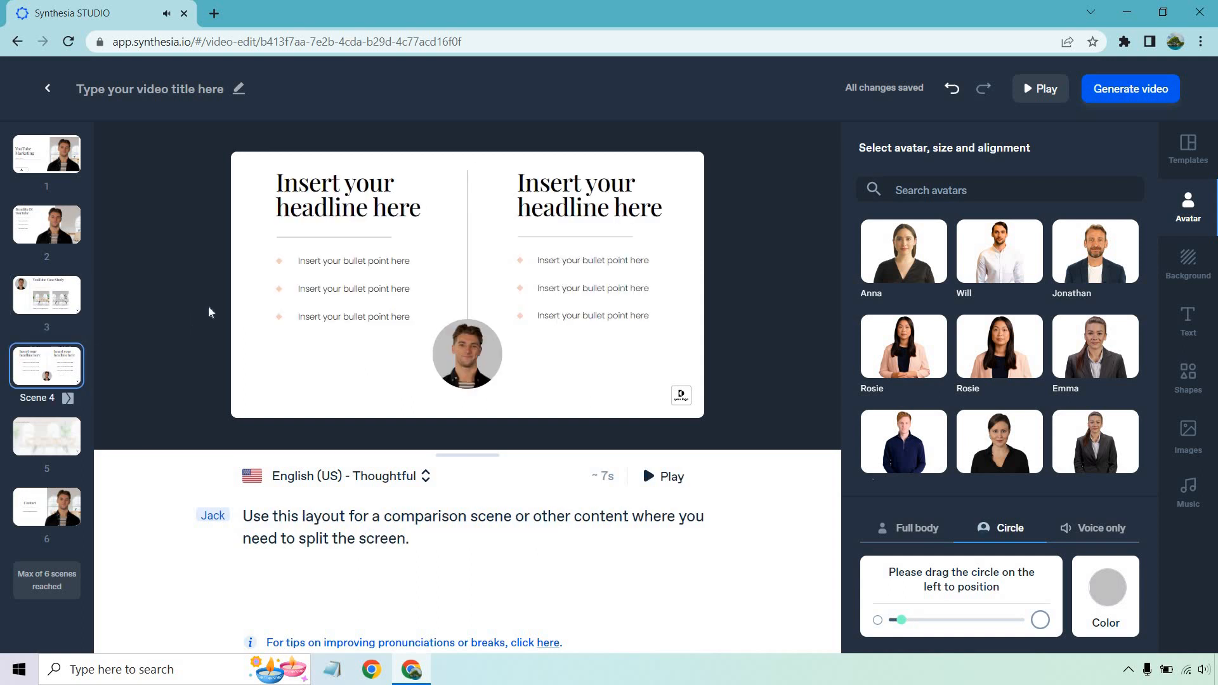
click(594, 194)
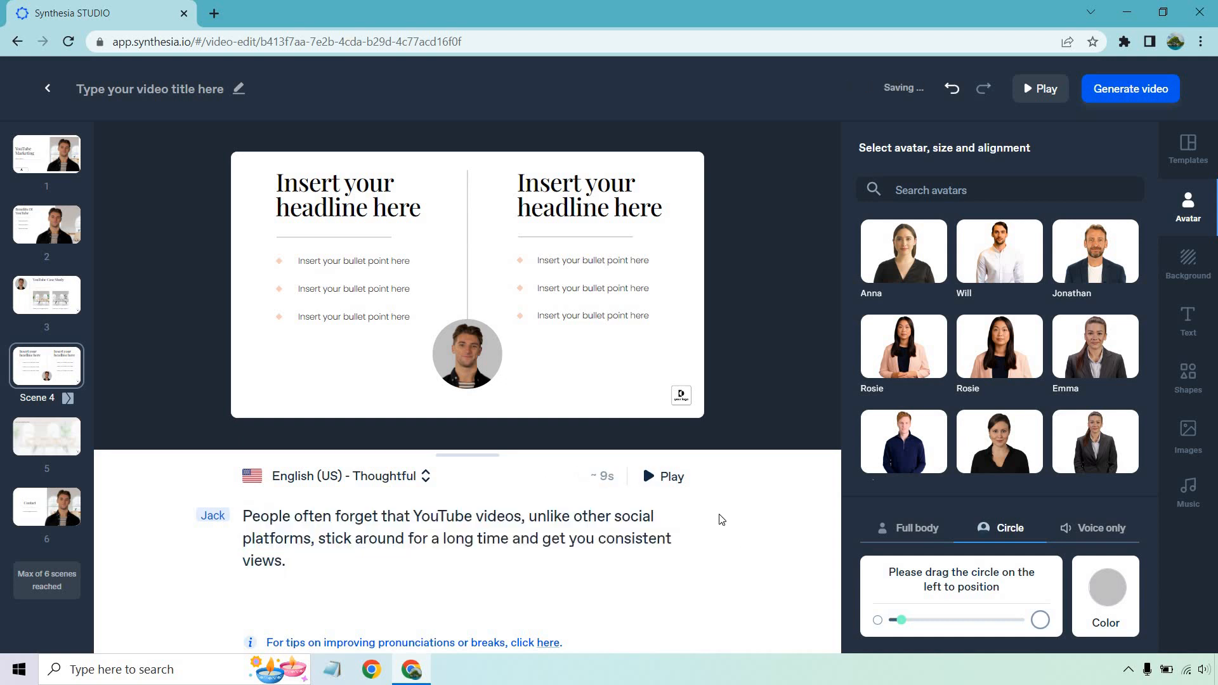
click(662, 476)
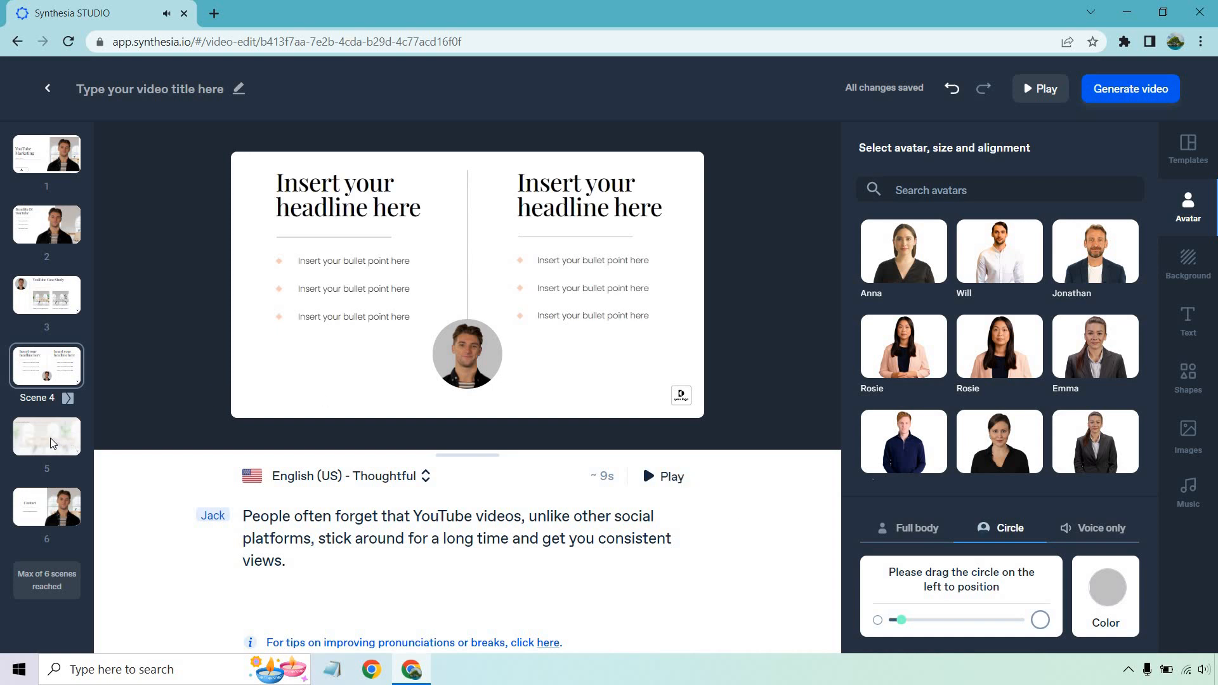
Step: Write scene 6's closing script thanking viewers and inviting one-on-one work, then preview it
click(45, 436)
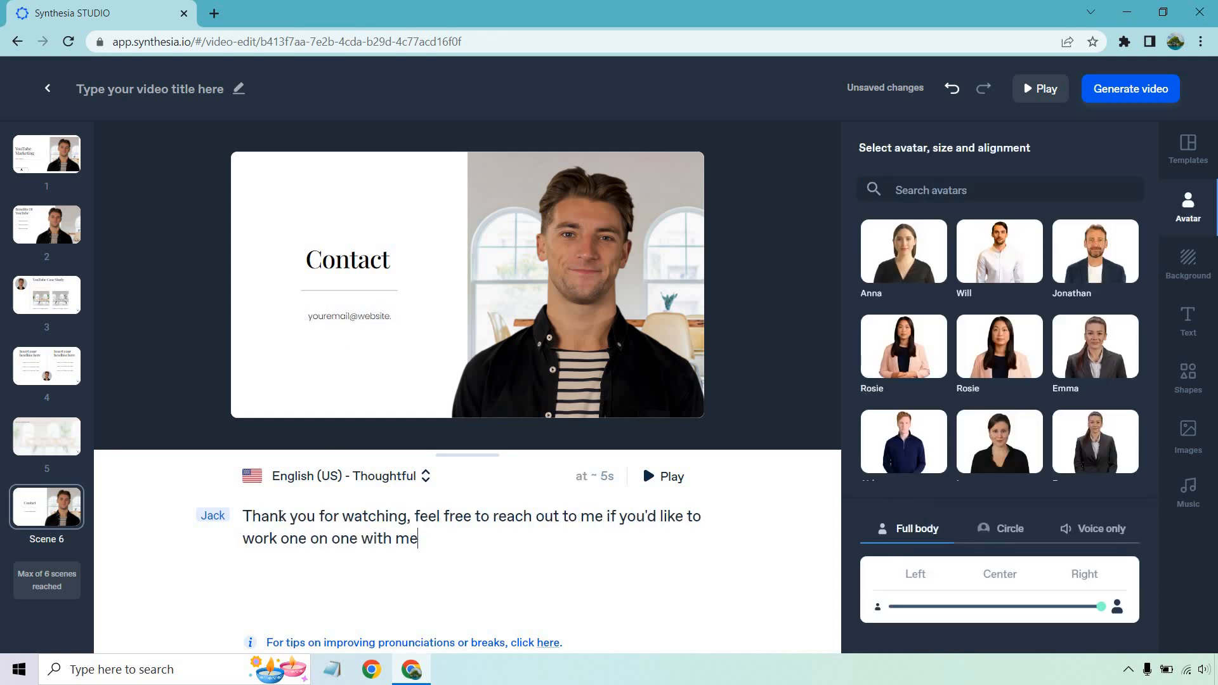
text(.)
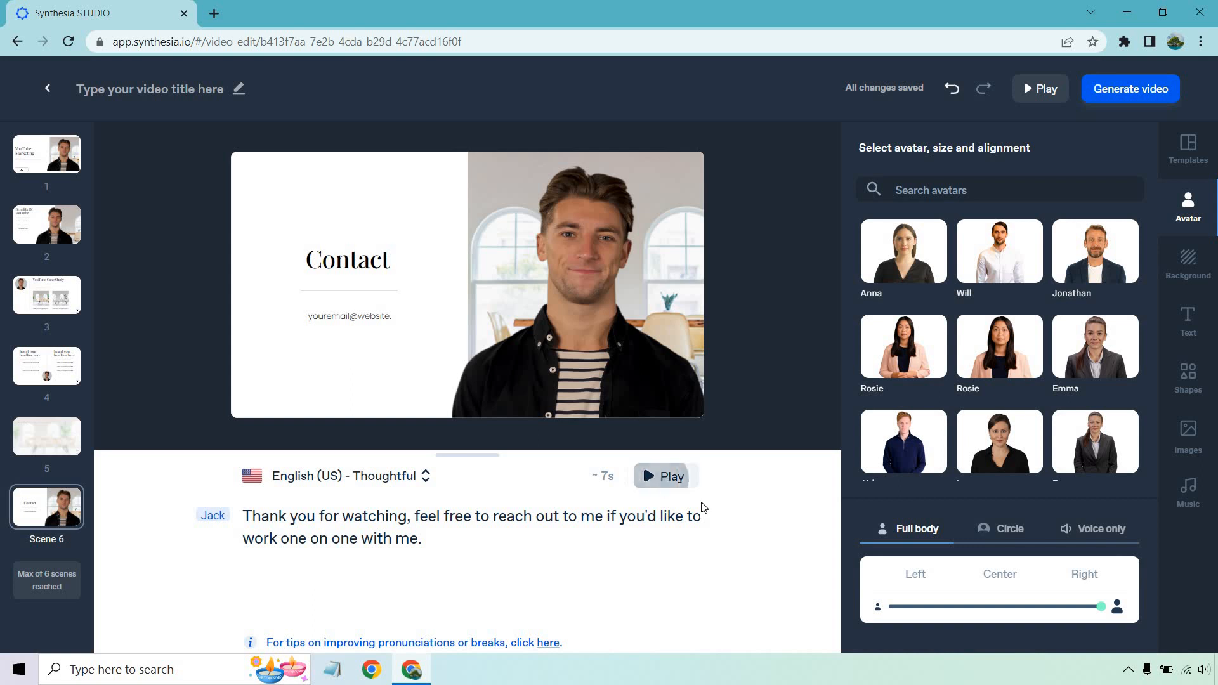
click(661, 476)
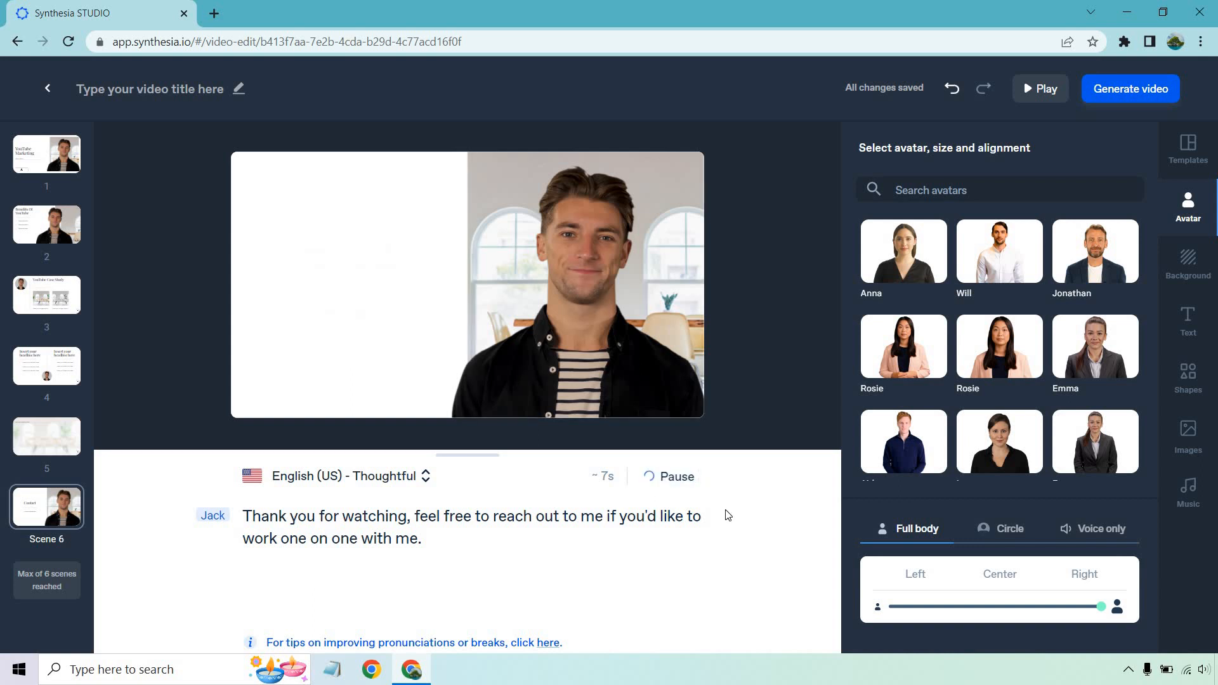
click(1040, 89)
text(Marketing Island)
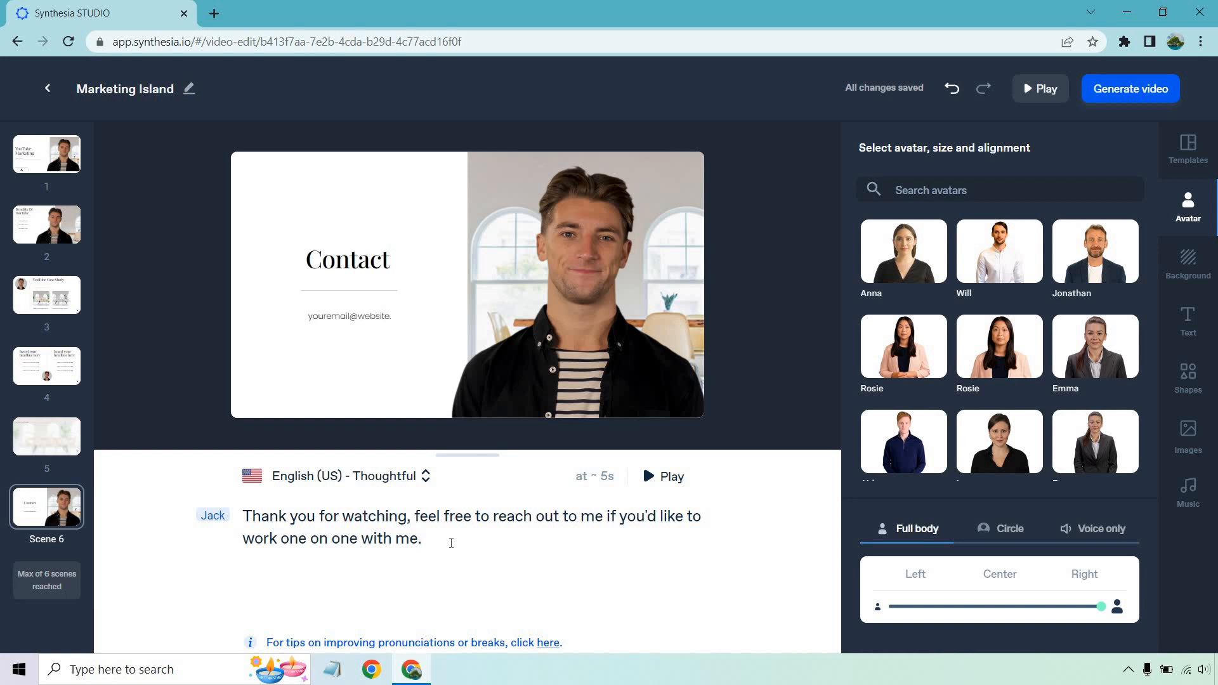
Step: Generate the video titled 'Marketing Island'
click(421, 538)
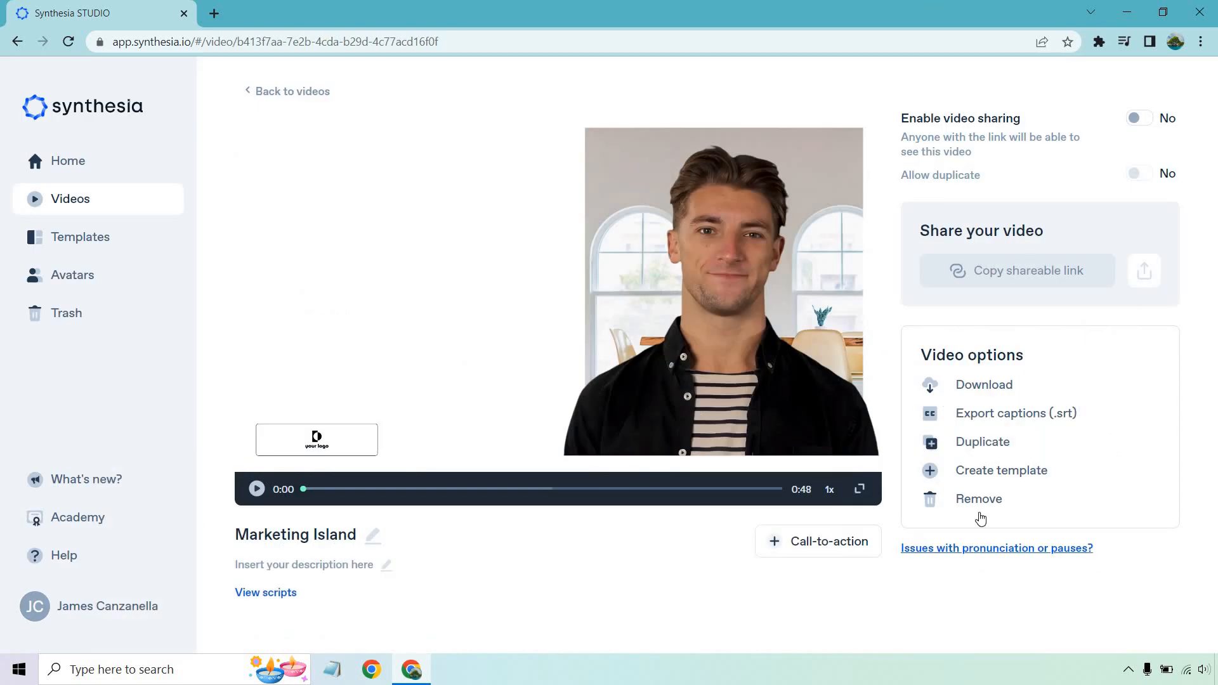
mouse_move(981, 499)
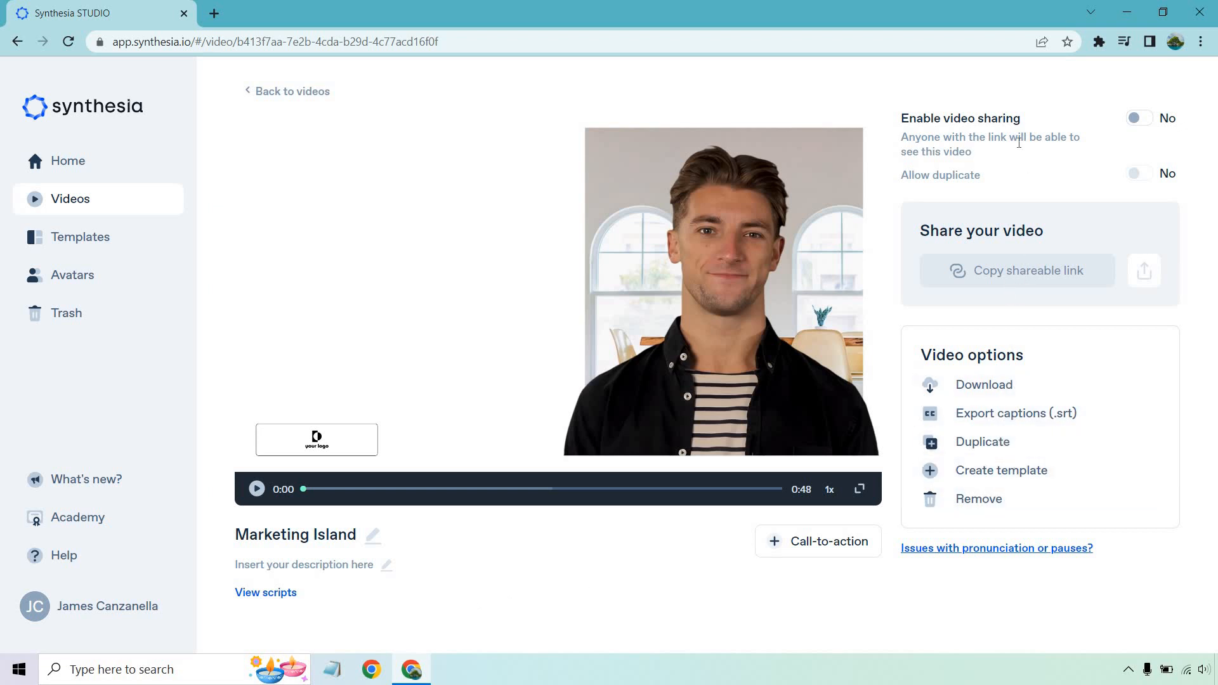
mouse_move(1088, 171)
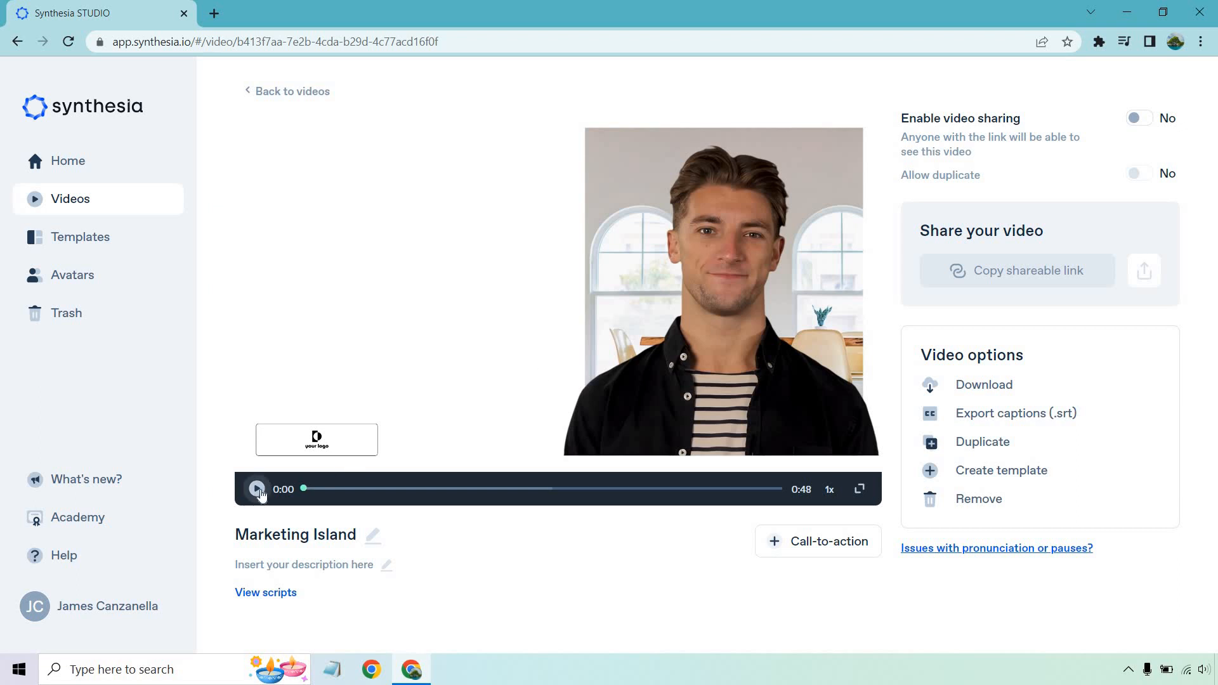
Step: Start playback of the finished Marketing Island video
click(257, 489)
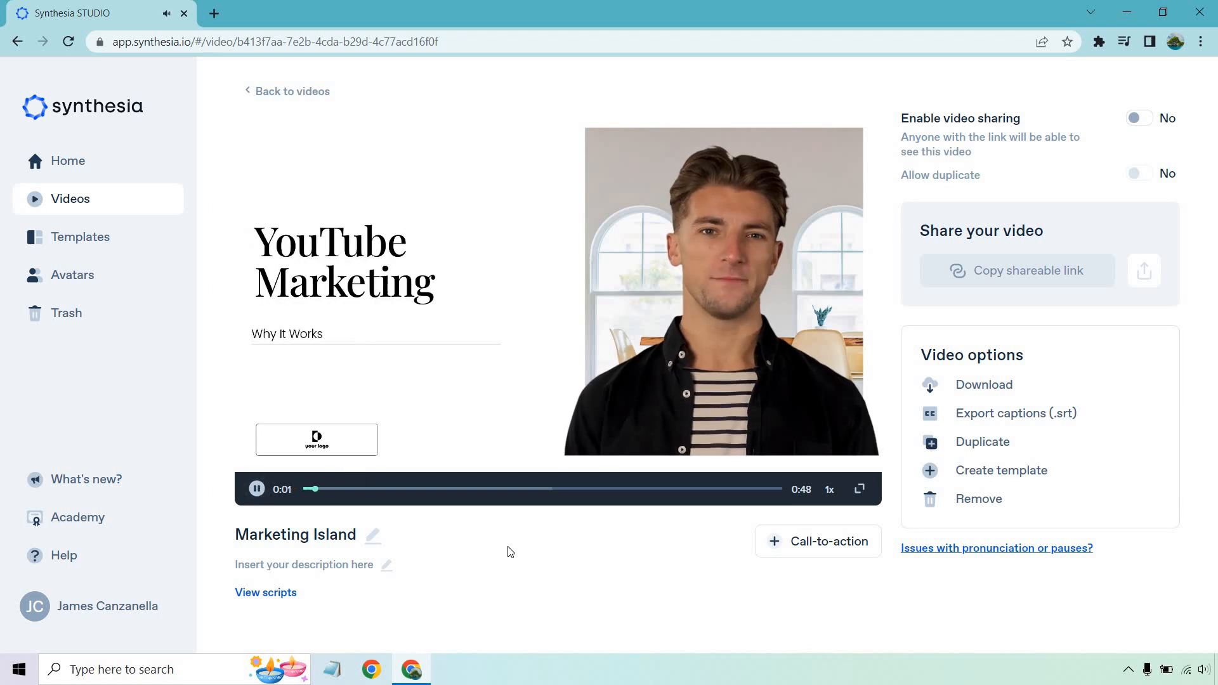